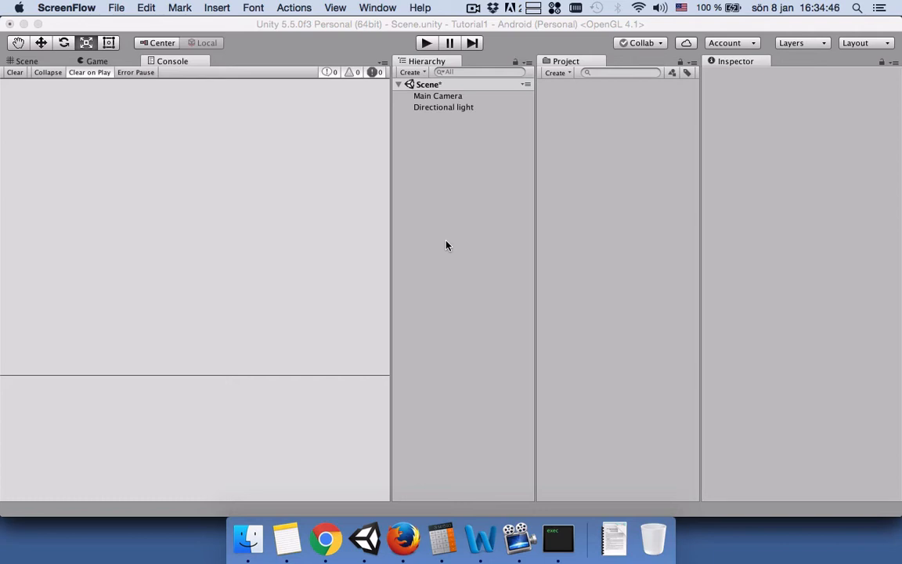
mouse_move(515, 125)
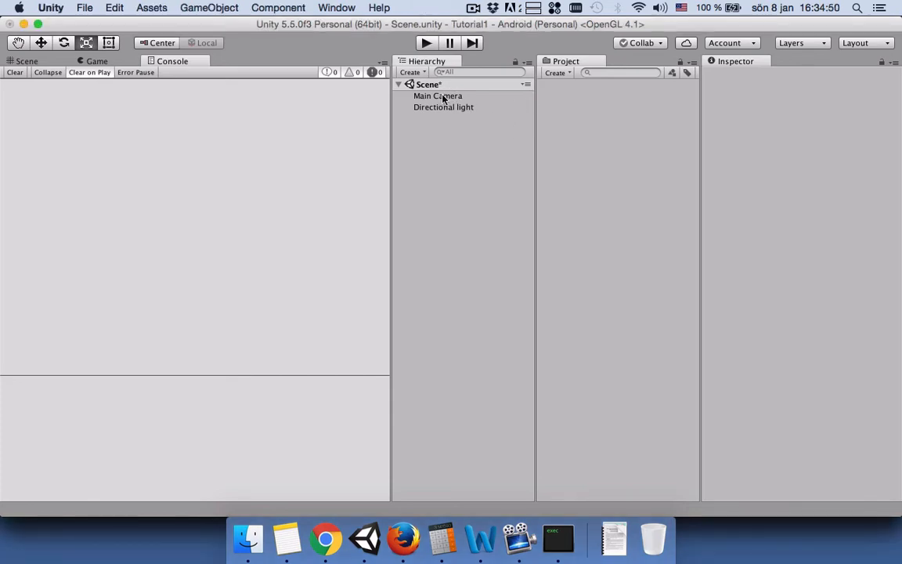
- Set Main Camera's background colour swatch to white and begin adding a scene object
click(437, 95)
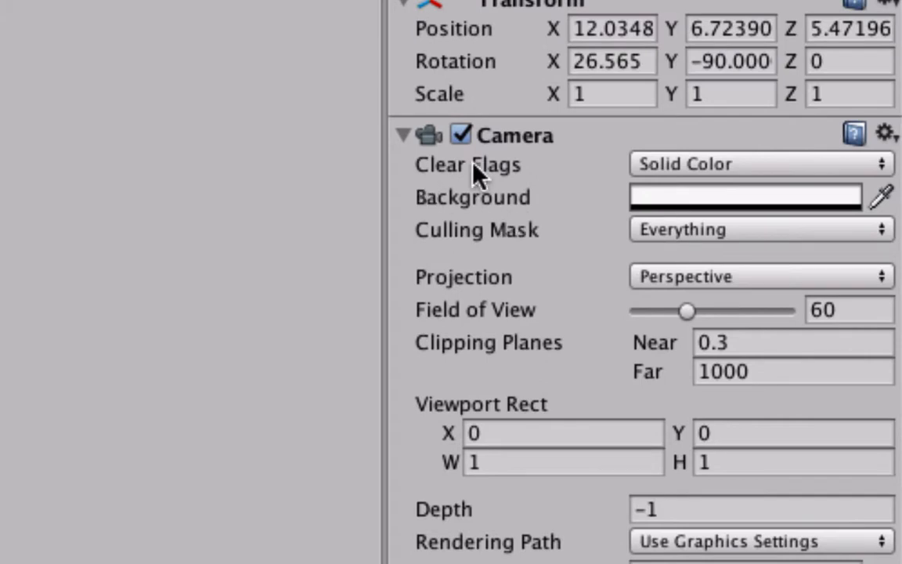
click(756, 163)
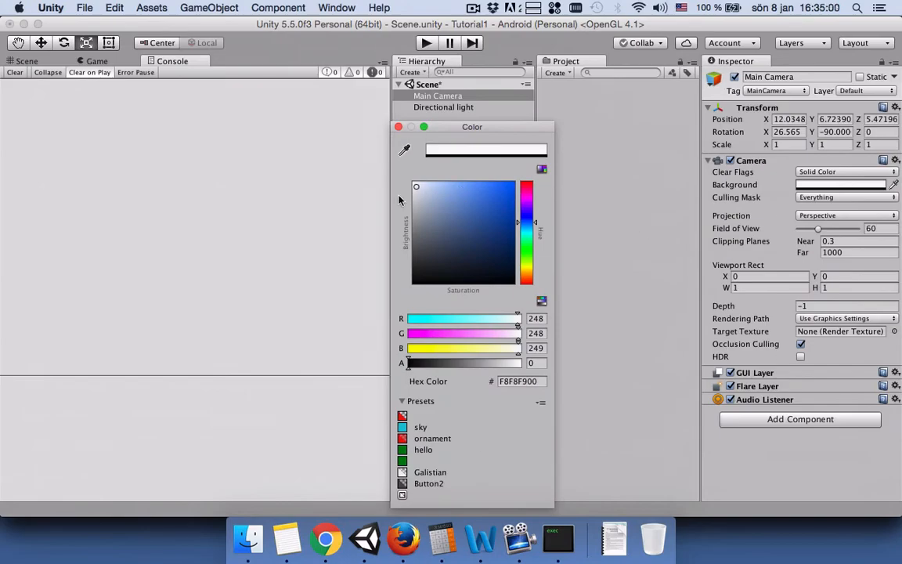
click(398, 127)
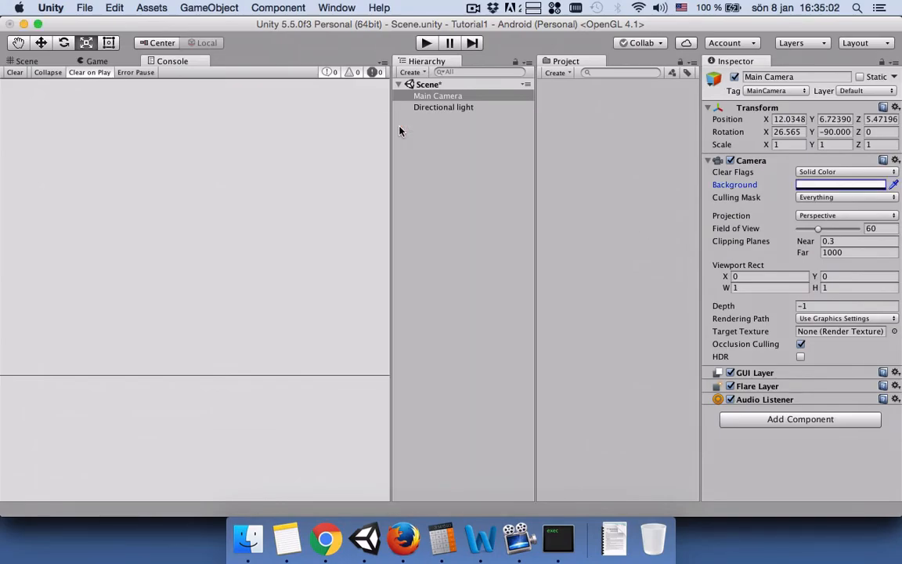
click(410, 72)
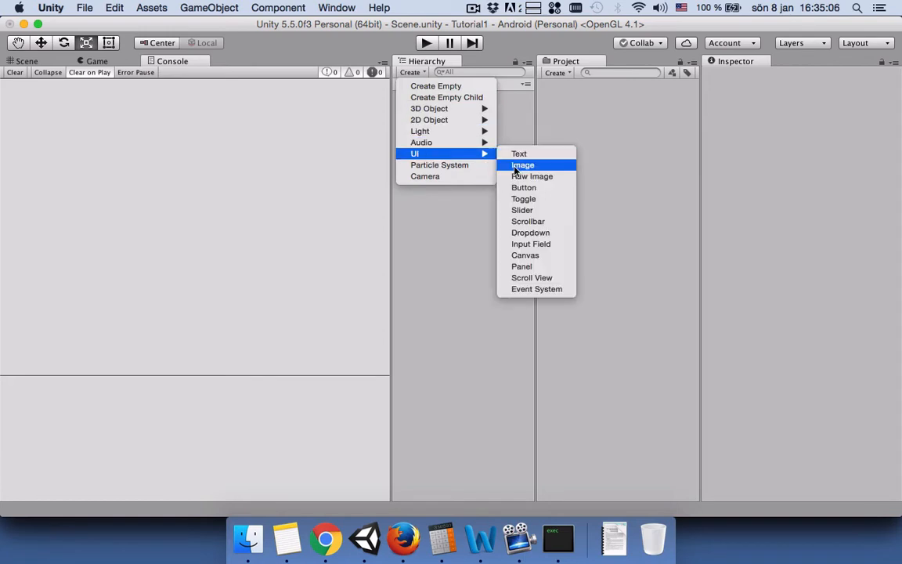
- Add a UI Dropdown (with Canvas and EventSystem) and view it showing Option A in Game view
click(530, 233)
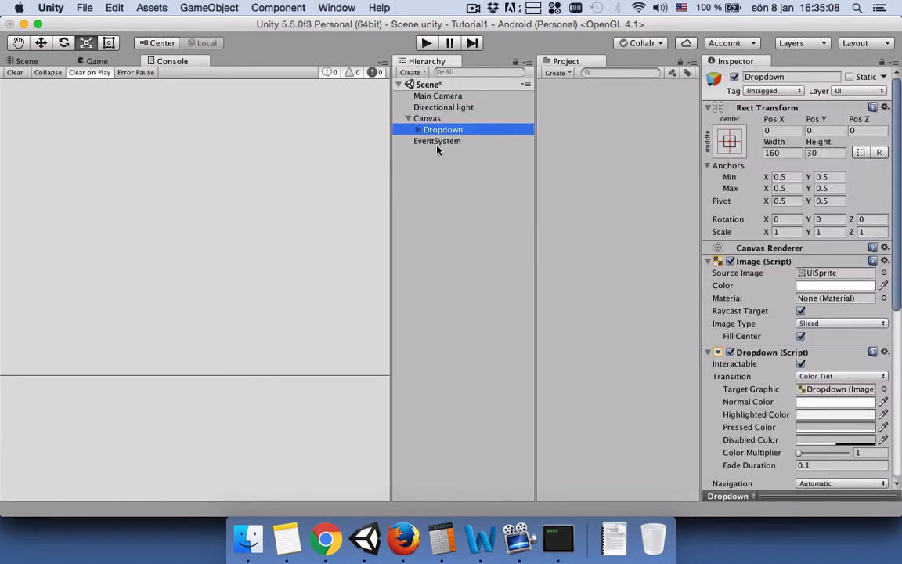
click(96, 61)
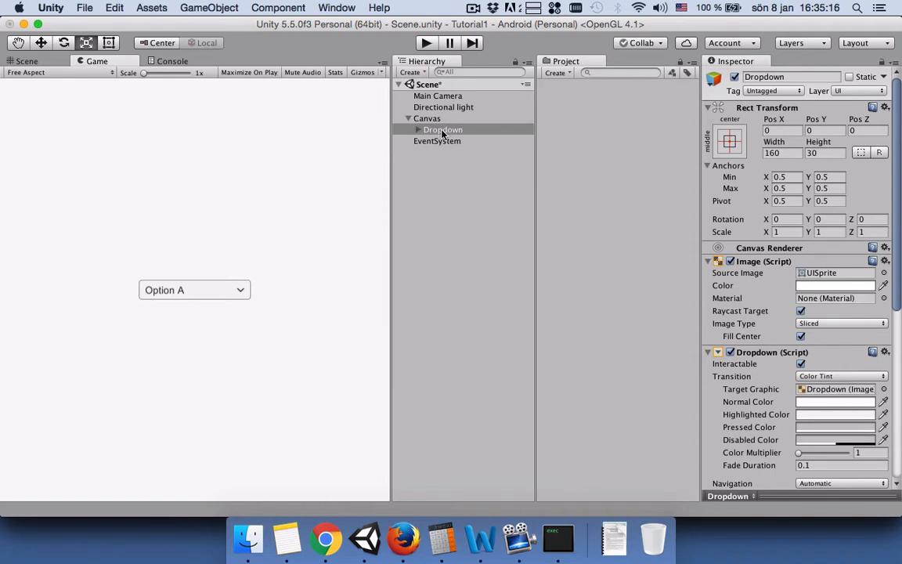
mouse_move(165, 274)
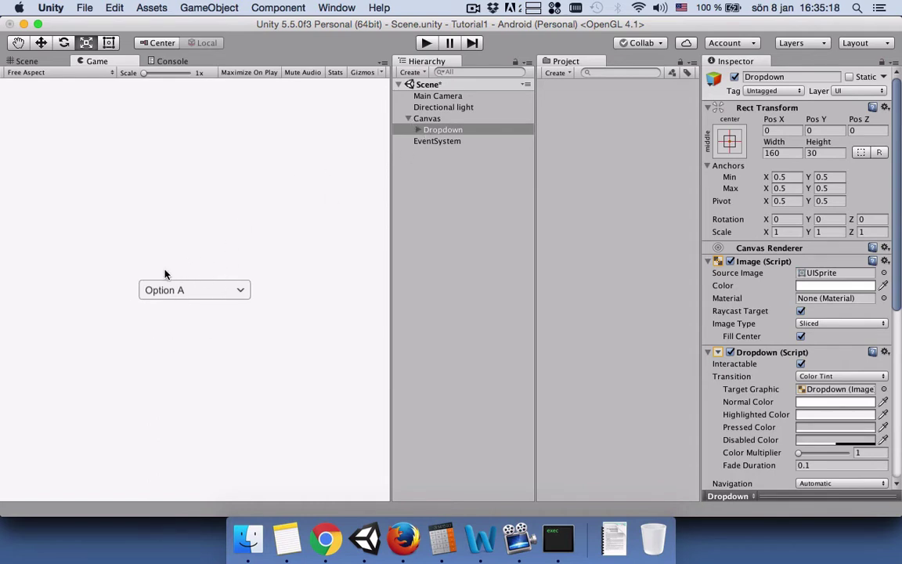
mouse_move(252, 150)
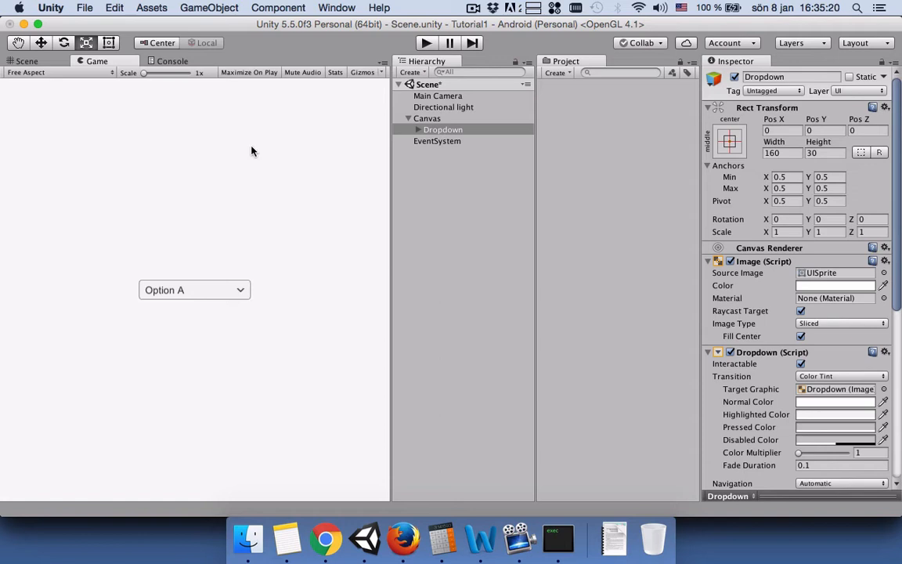
mouse_move(355, 112)
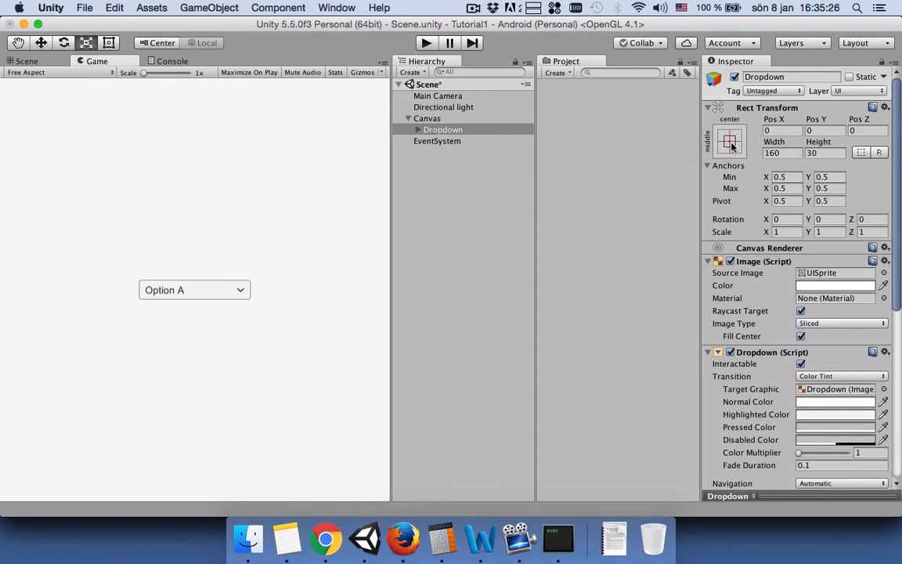
- Anchor the Dropdown to top-centre and expand its Options A–C list in play mode
click(729, 141)
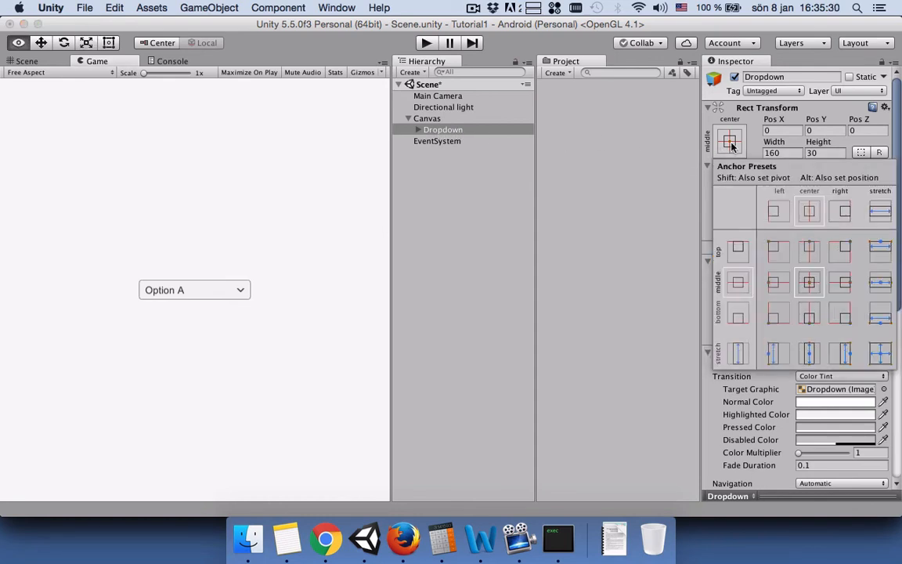
click(808, 251)
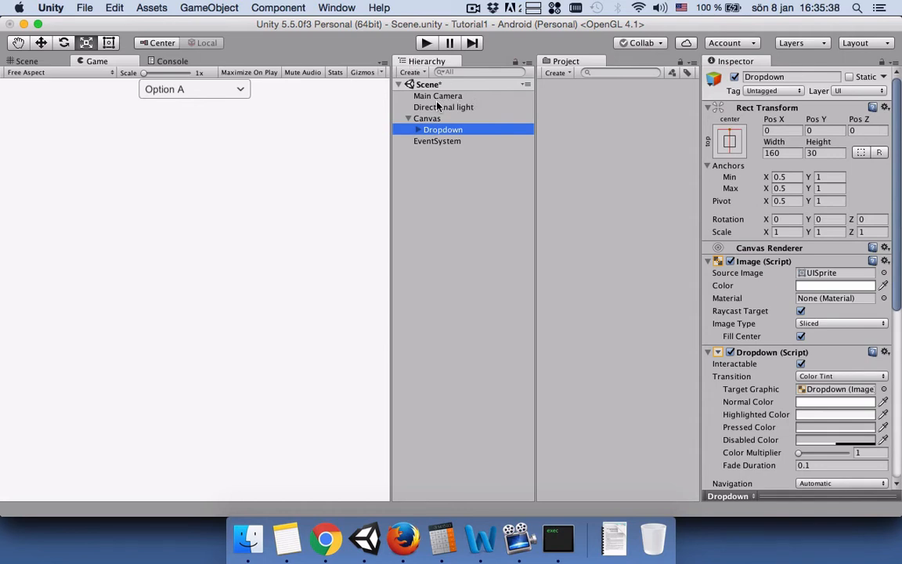
click(426, 43)
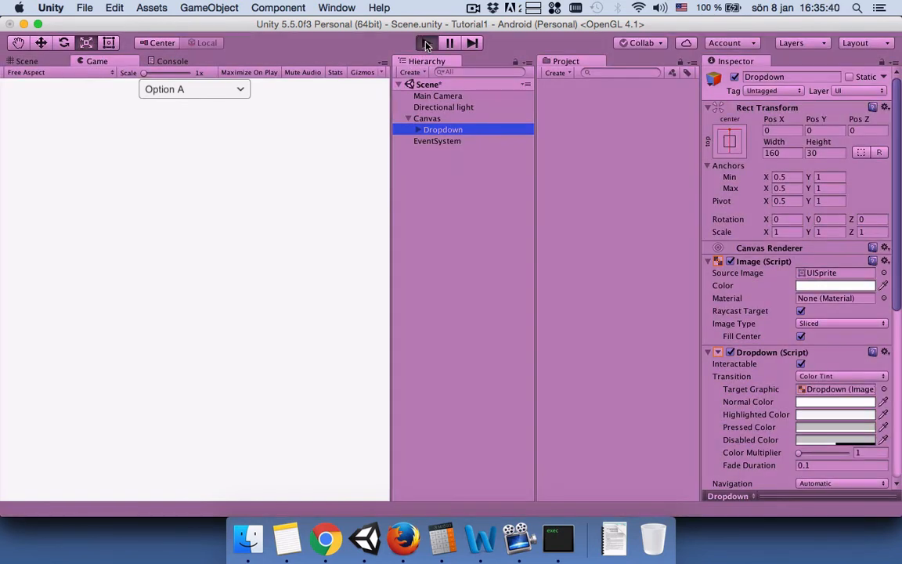
click(426, 43)
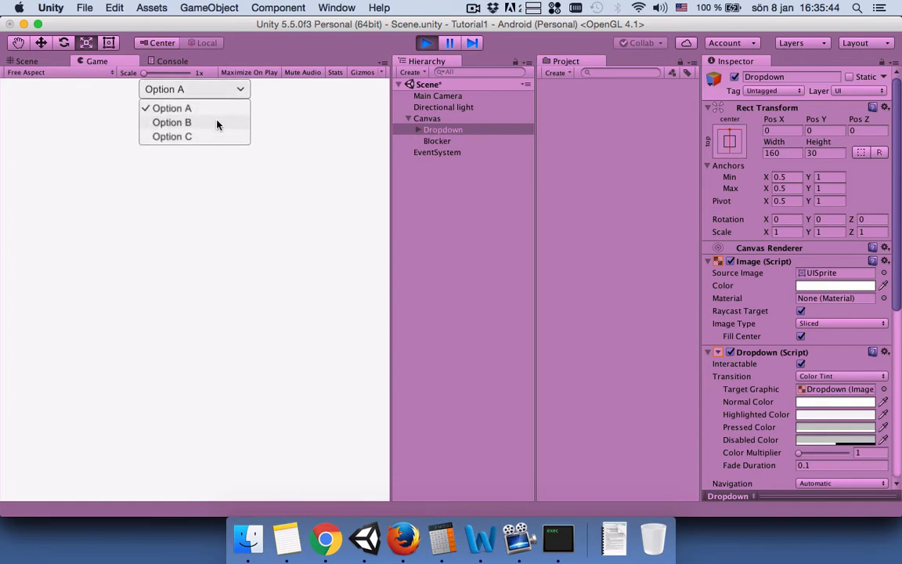
mouse_move(431, 200)
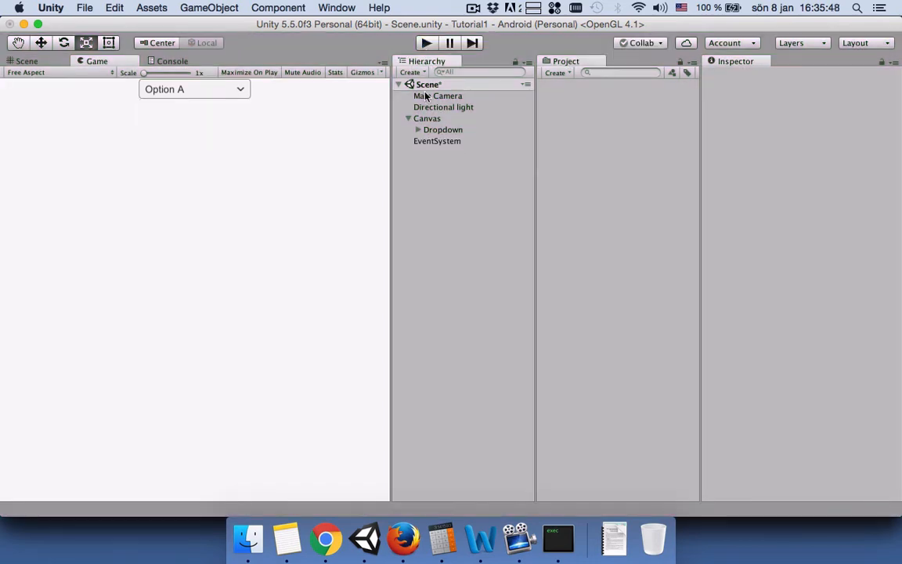
- Remove Option B and rename the Dropdown options to Select A Color, Red, Blue, Green
click(418, 129)
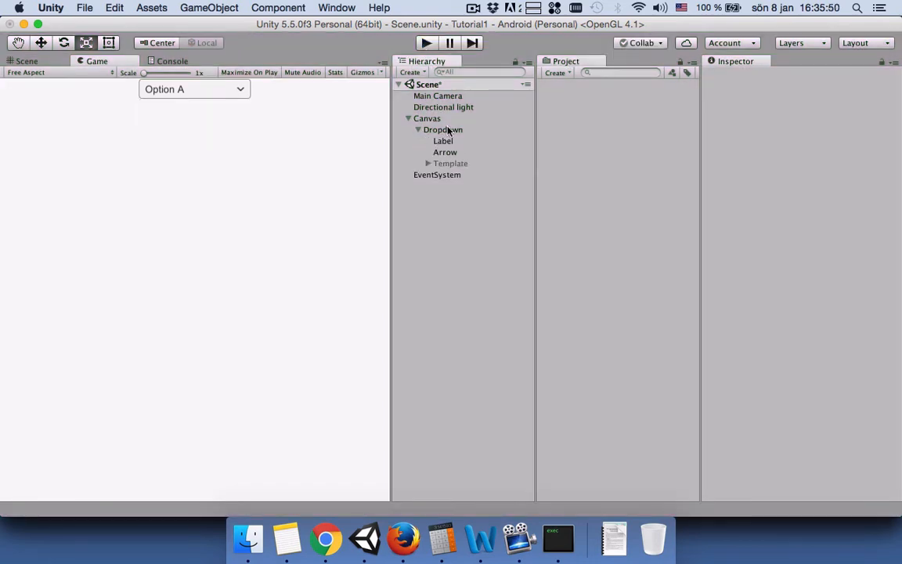
click(442, 129)
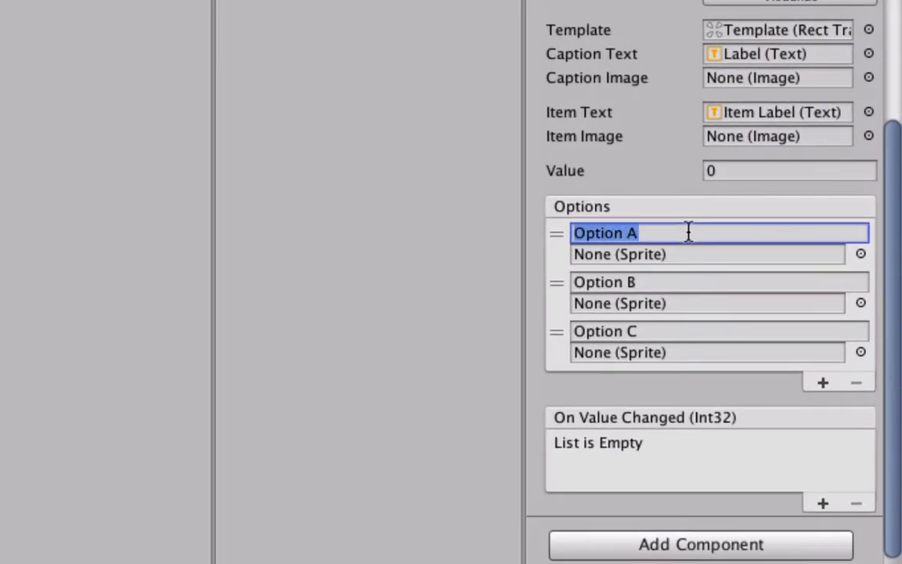
mouse_move(599, 305)
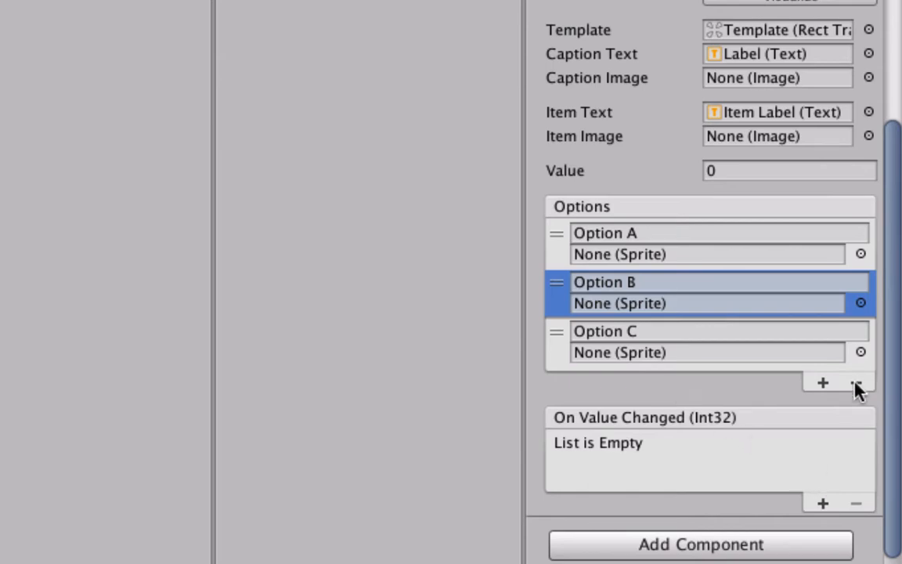
click(856, 382)
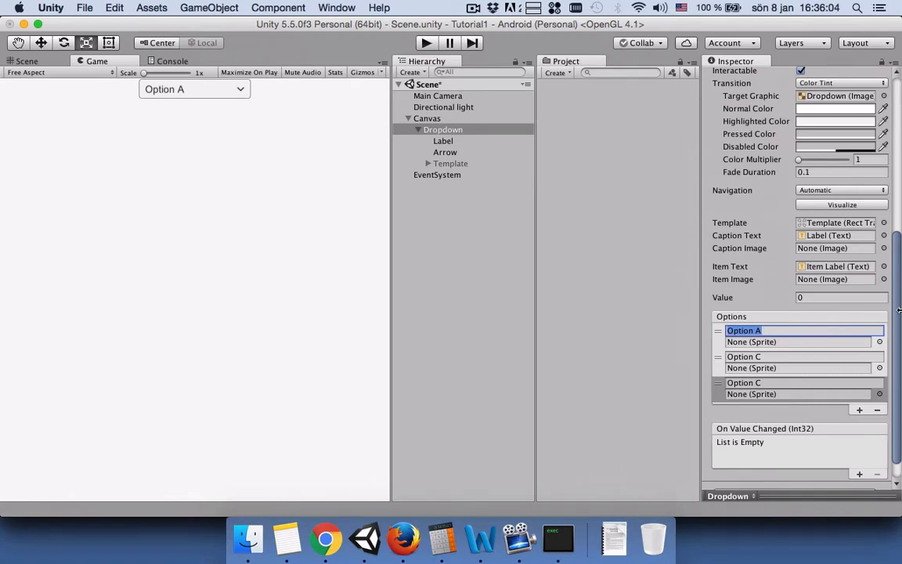
text(Select A Color)
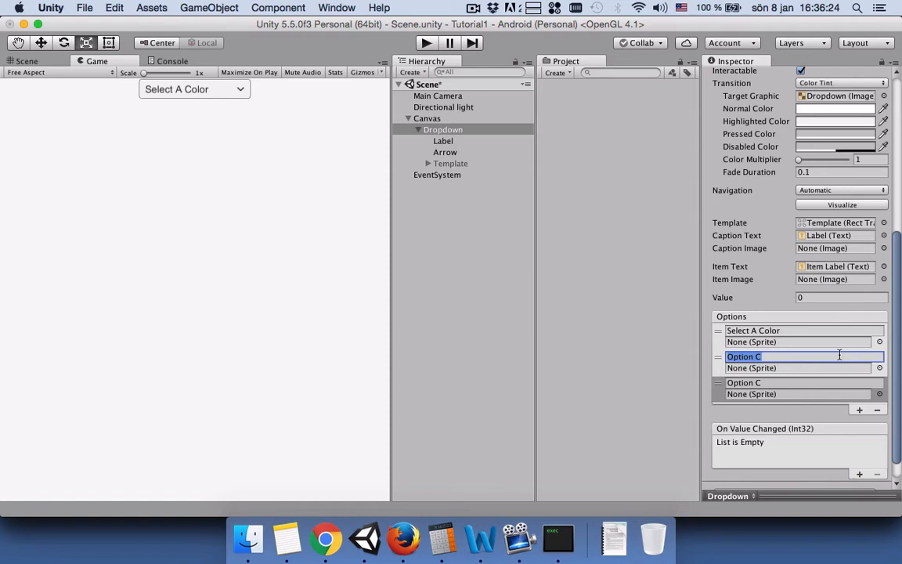
text(Red)
click(805, 383)
text(Blue)
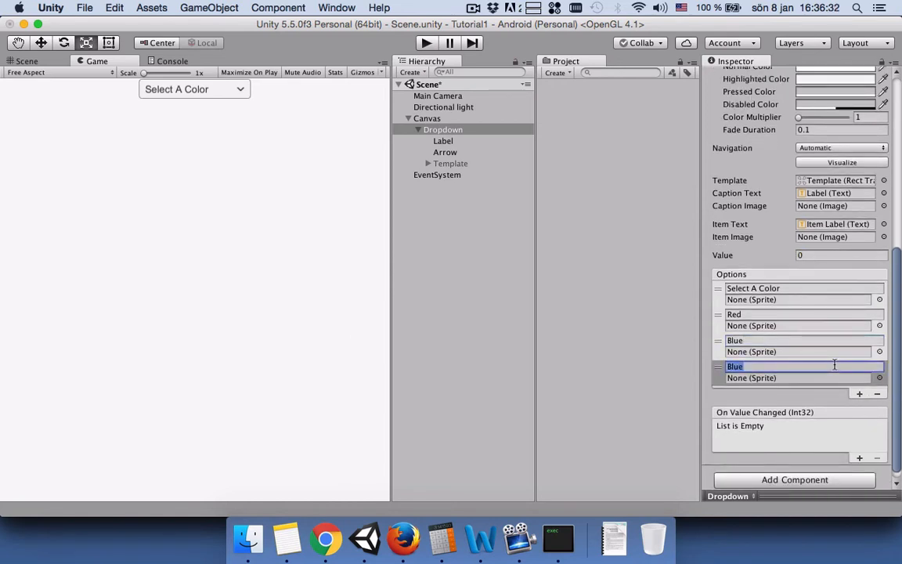
text(Green)
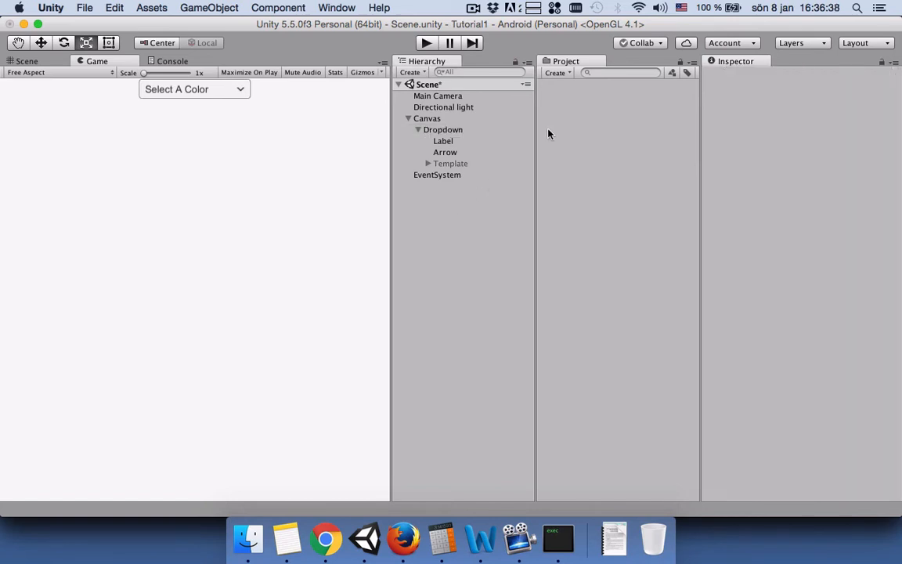
mouse_move(497, 116)
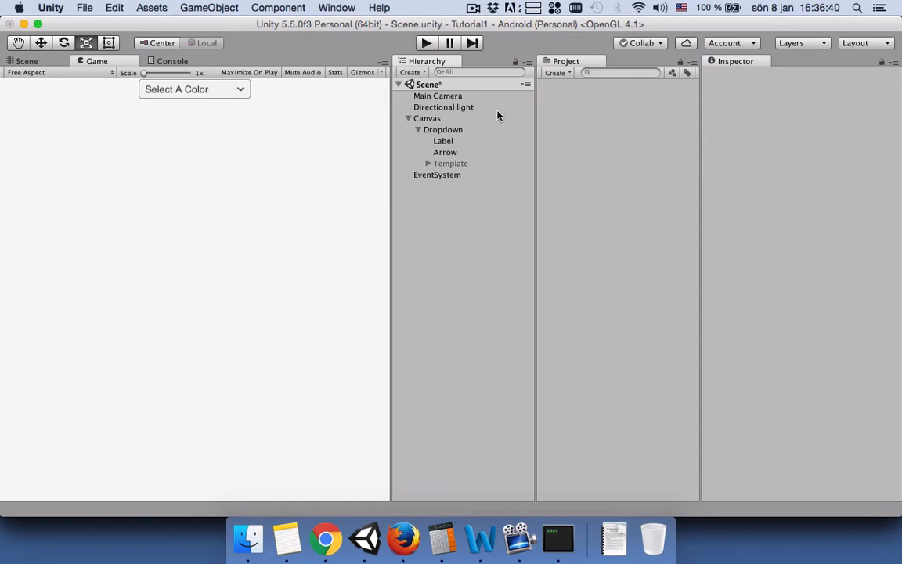
mouse_move(559, 92)
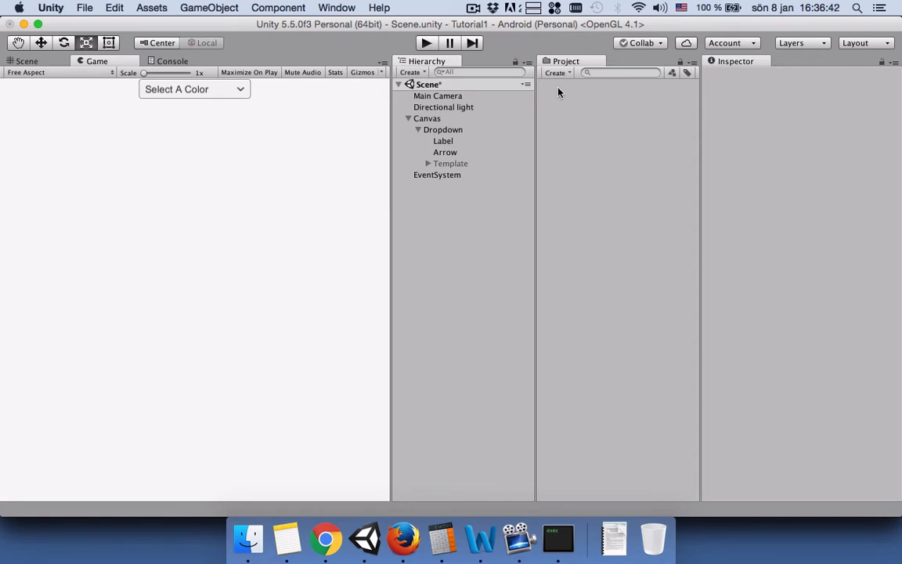
- Create a C# script named ChangeBackgroundColor and open it in MonoDevelop
click(557, 72)
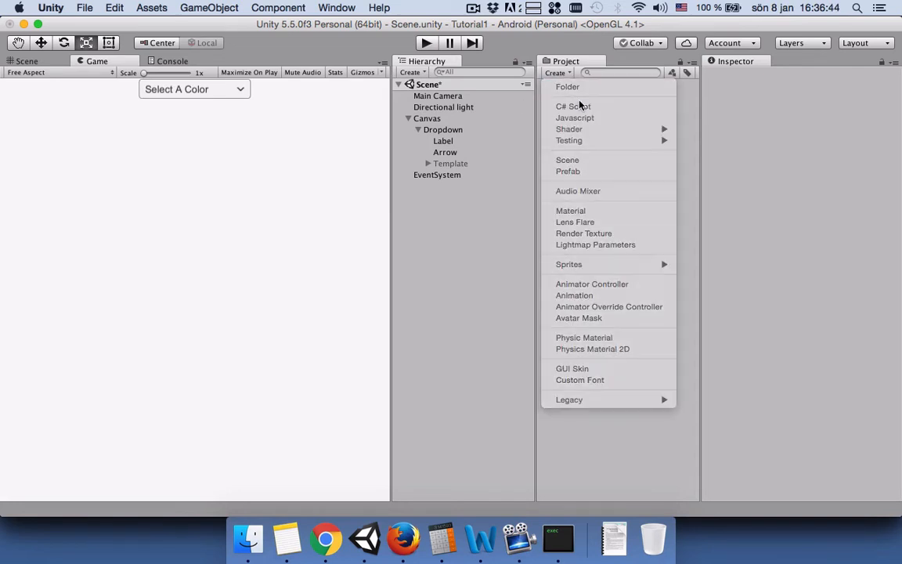
click(574, 106)
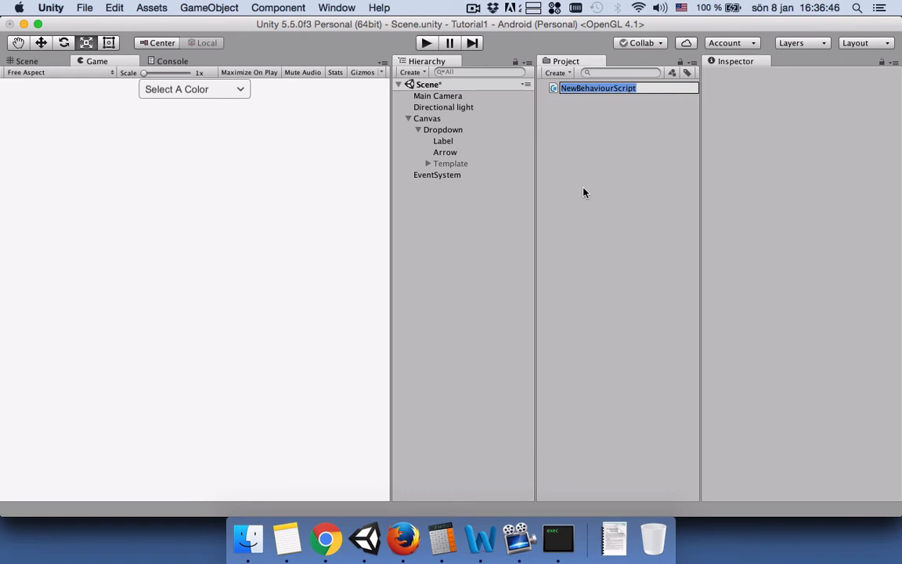
text(Change)
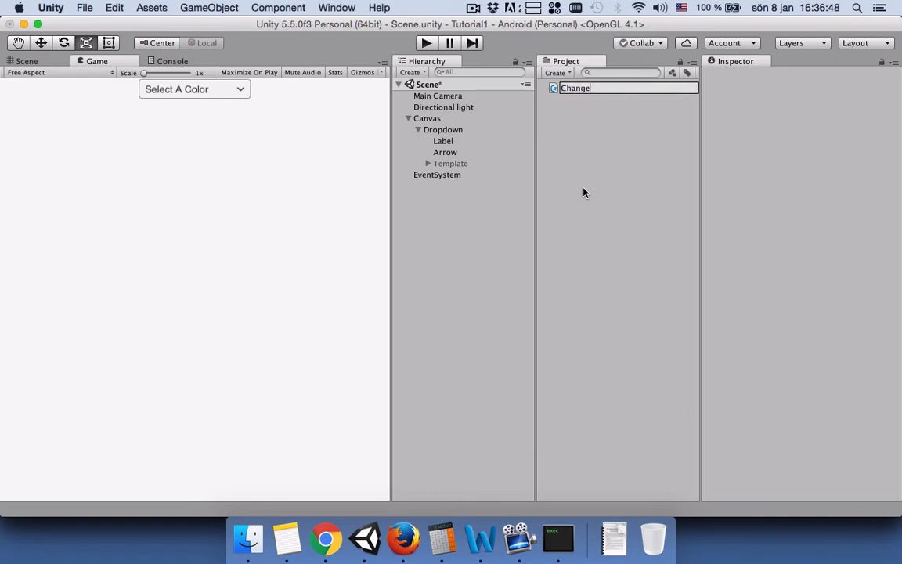
text(Backgroun)
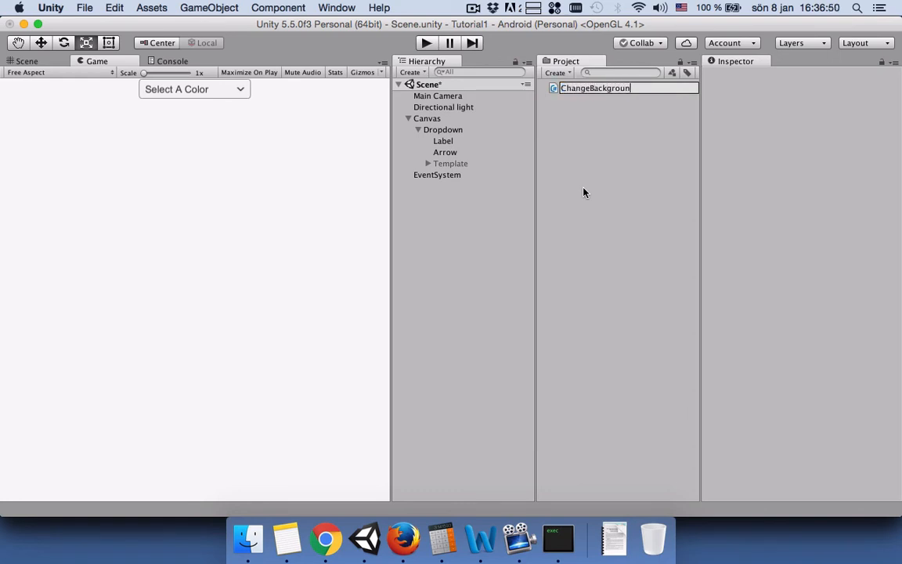
key(Return)
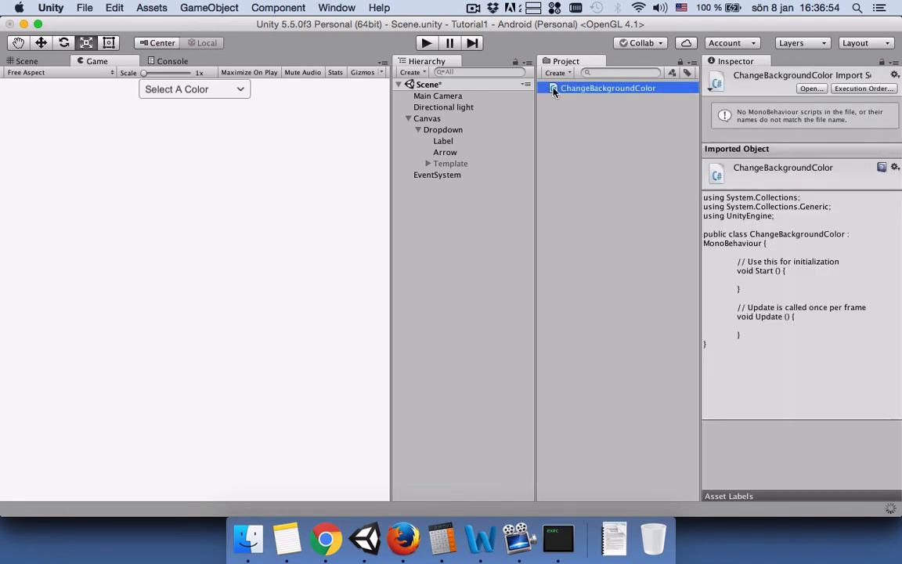
click(554, 199)
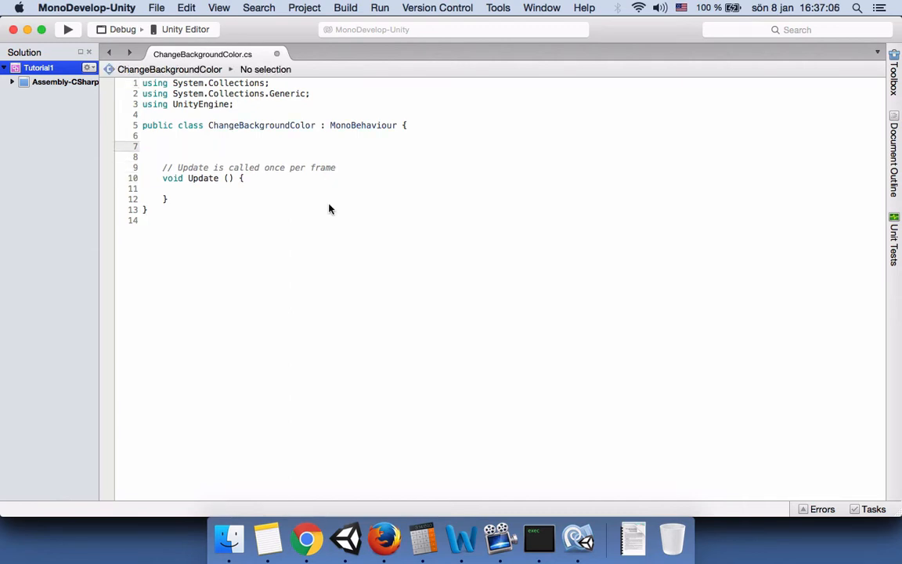
- Declare 'public Camera cam;' and add 'using UnityEngine.UI;' to the script
text(public)
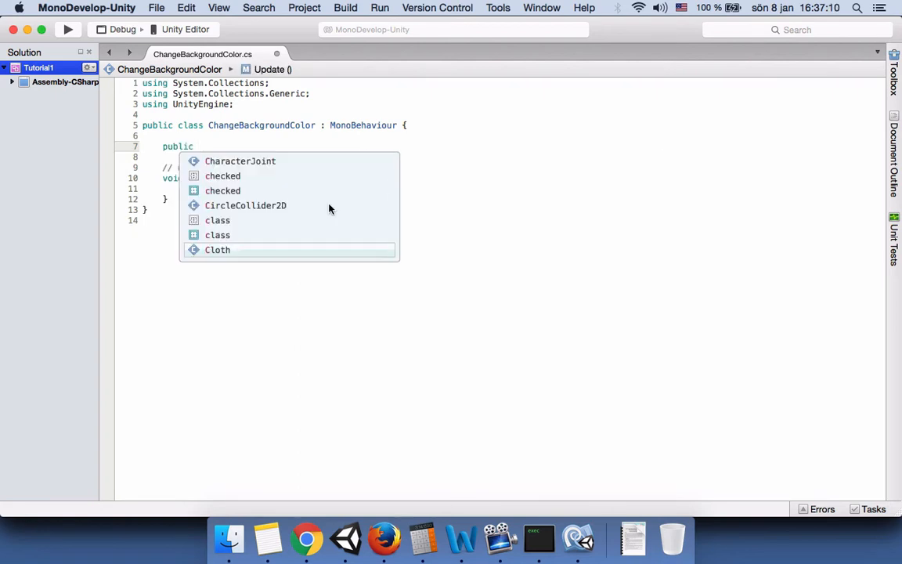
text(Camera)
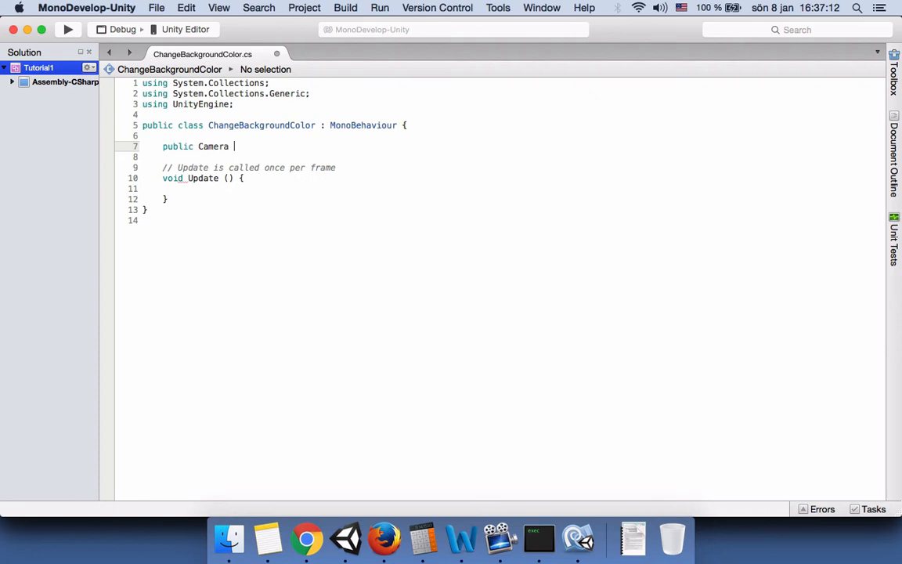
text(cam;)
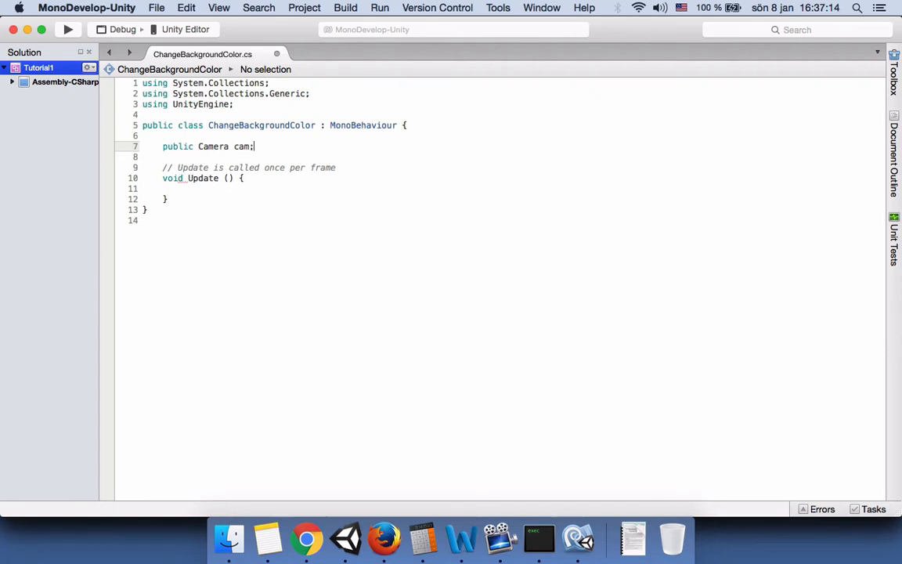
key(Return)
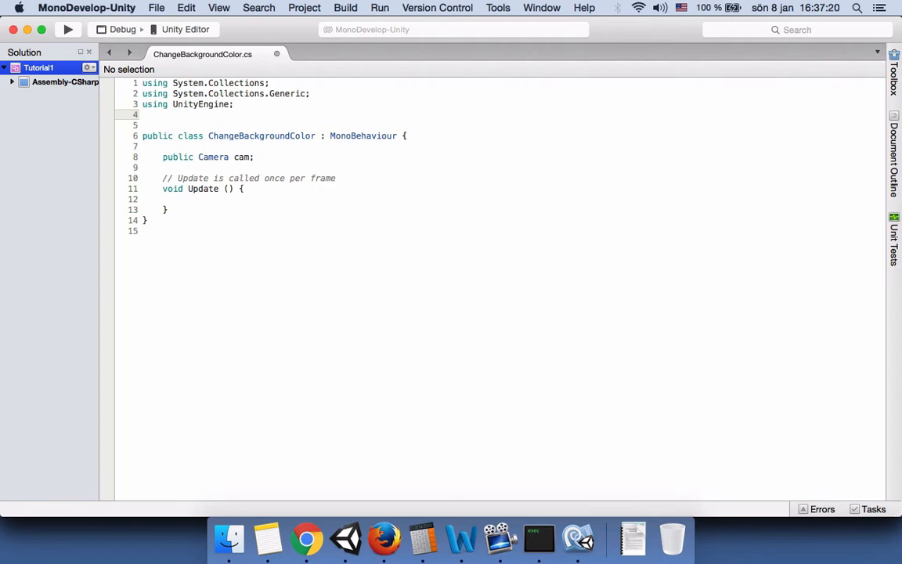
text(using)
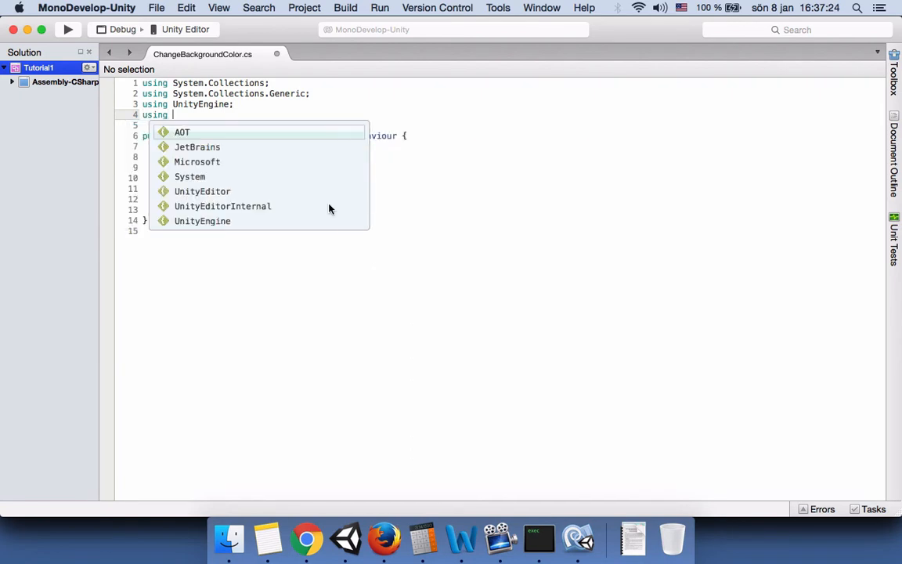
text(uni)
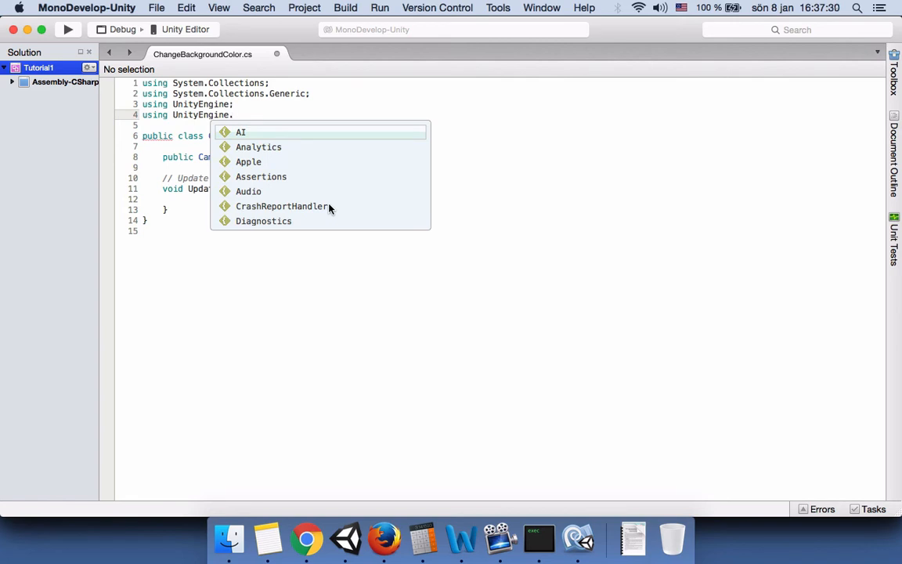
text(UI;)
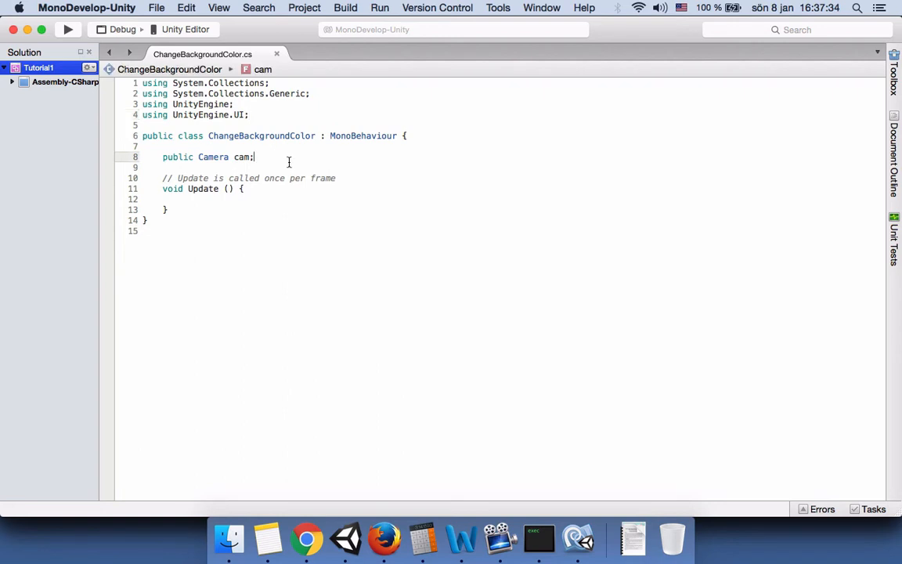
key(Return)
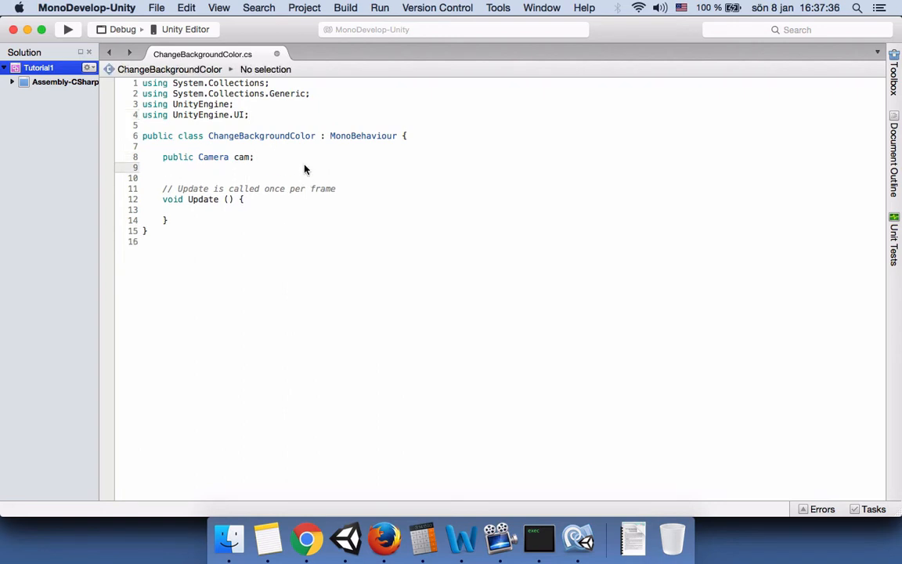
- Declare the field 'public Dropdown myDropdown;' below the camera field
click(162, 167)
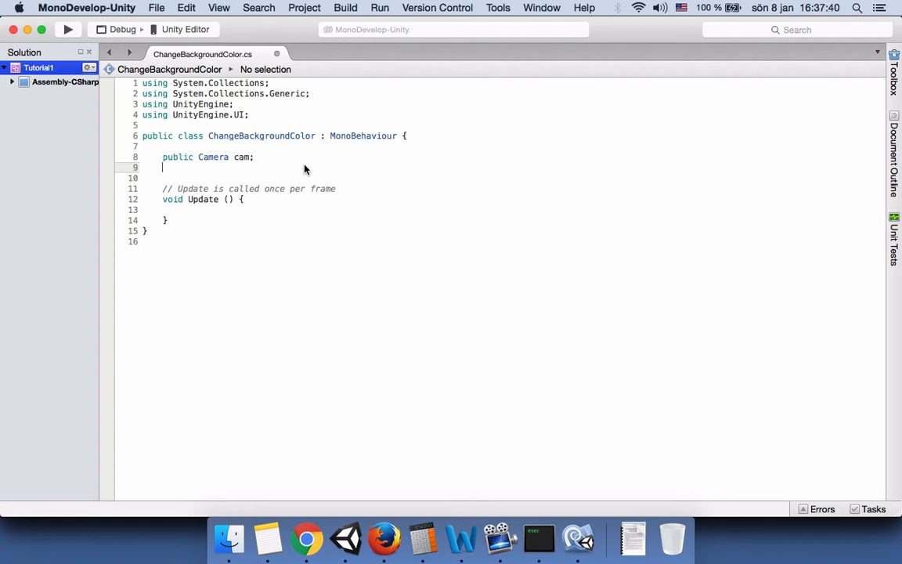
text(public)
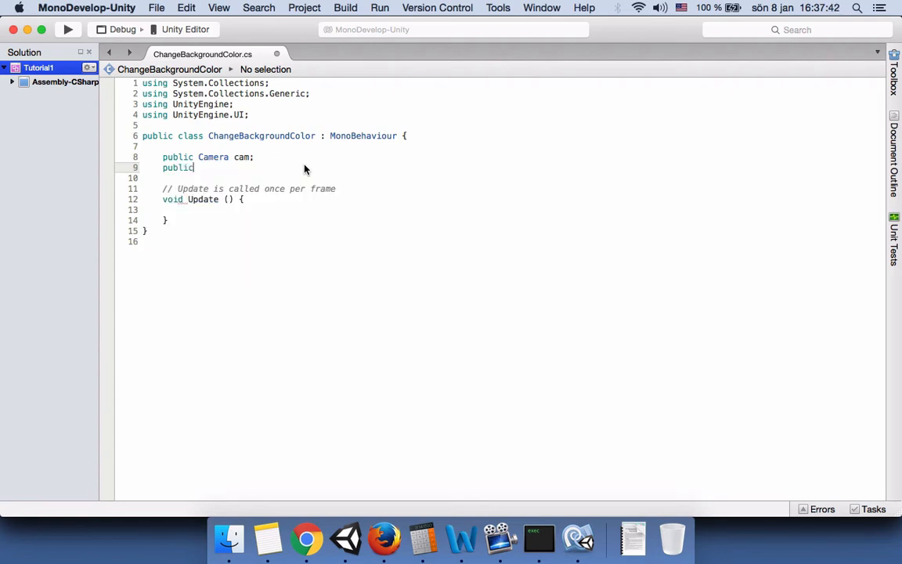
text(d)
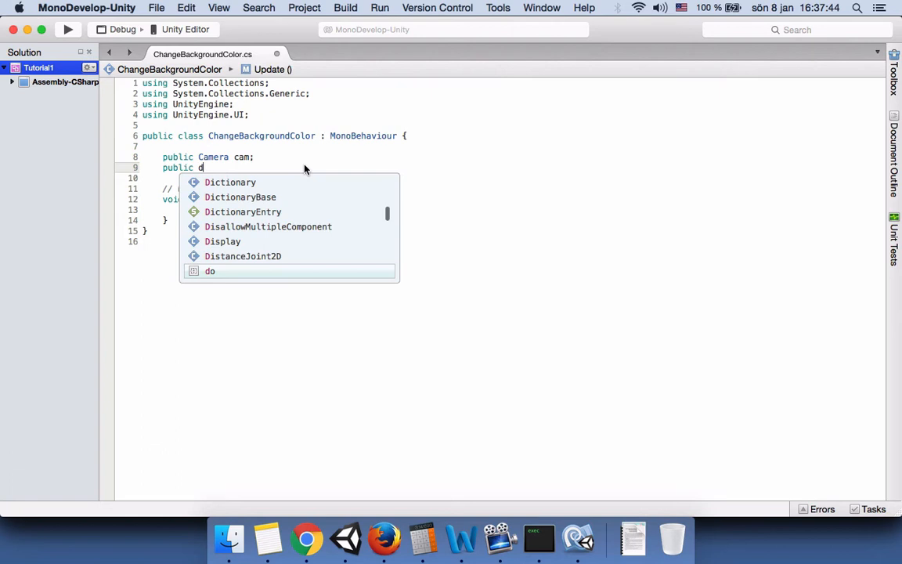
text(ropdown)
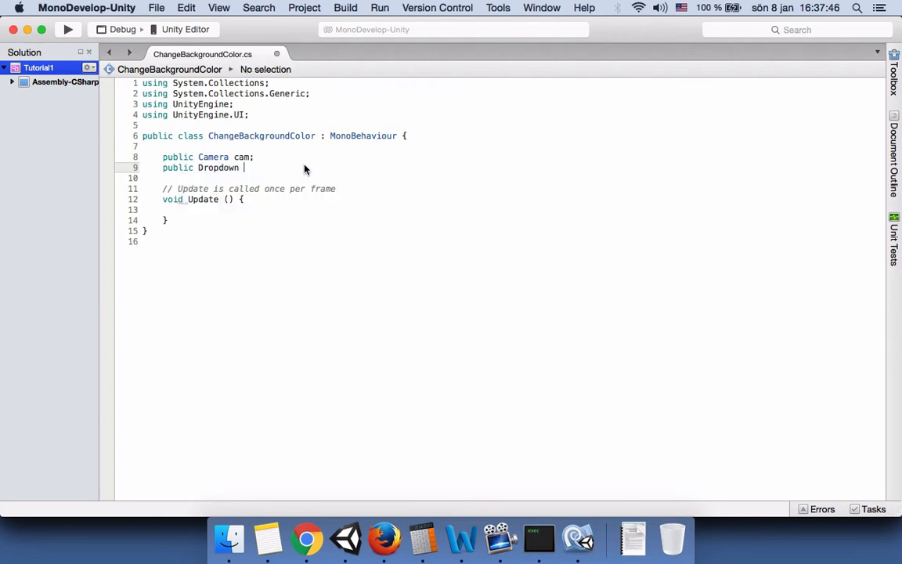
text(myDrop)
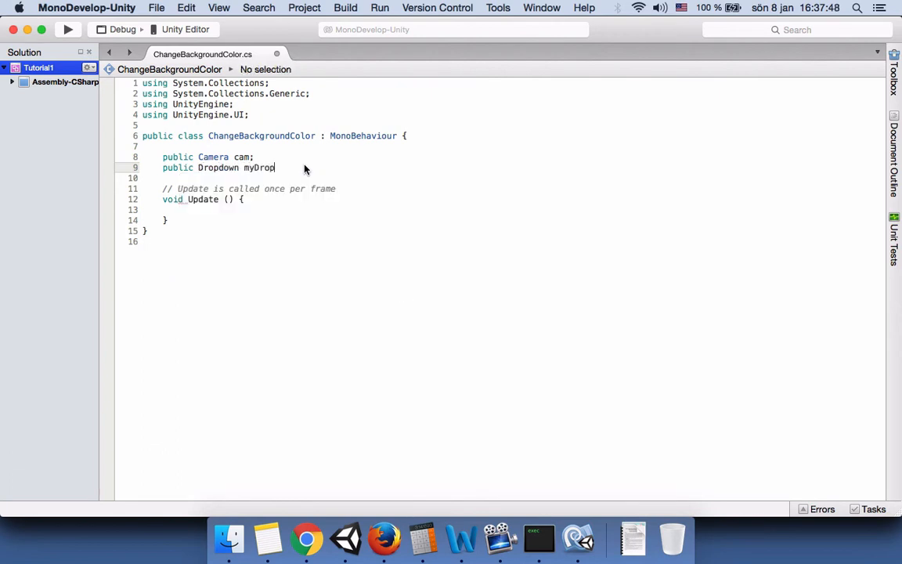
text(down;)
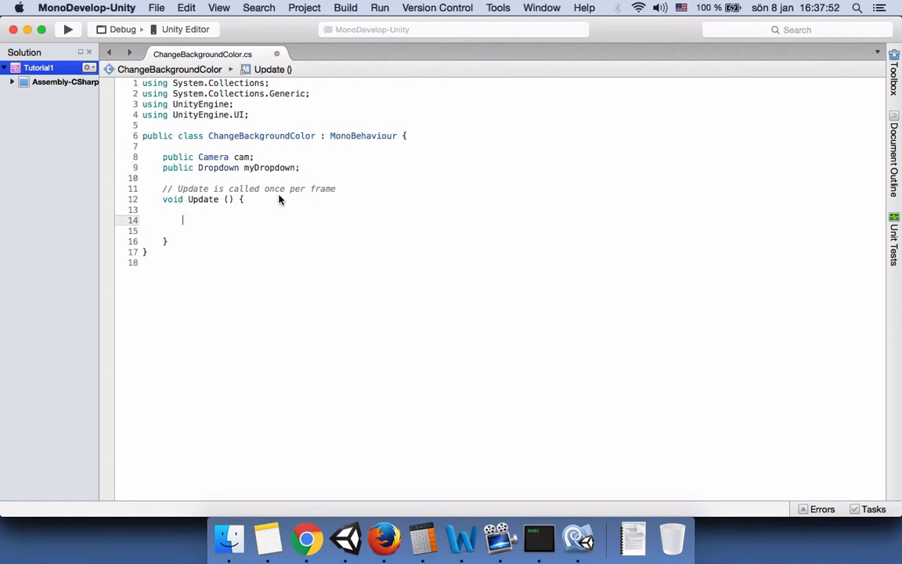
mouse_move(399, 216)
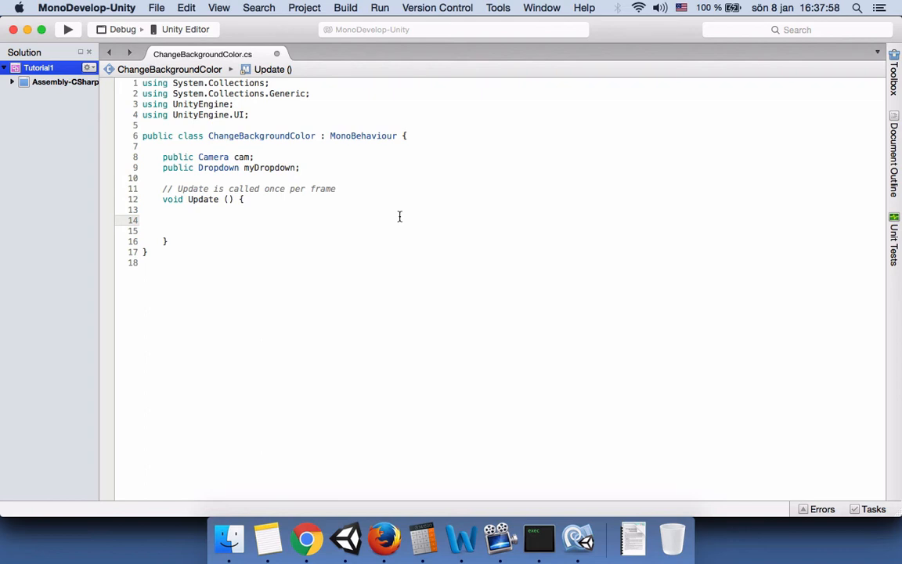
- Write an empty 'switch(myDropdown.value)' statement inside Update()
text(s)
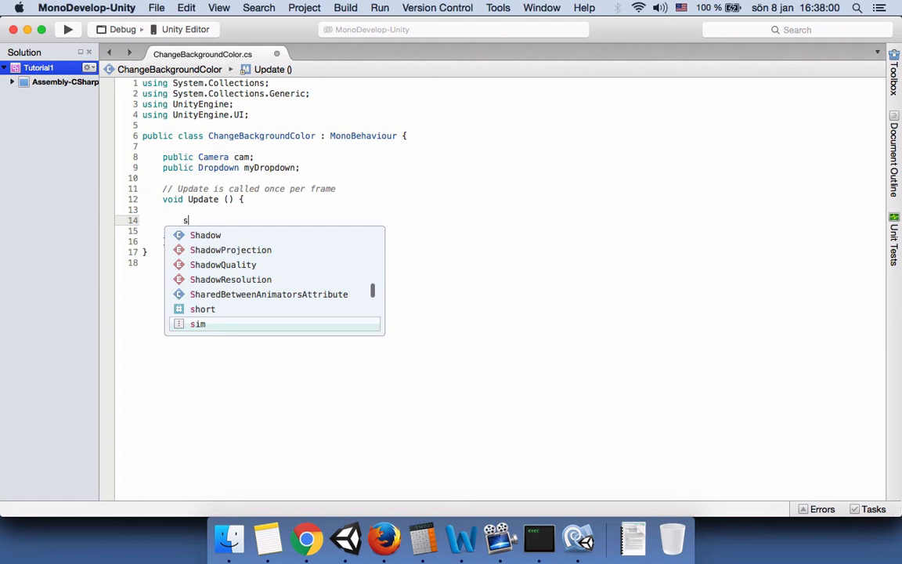
text(witch)
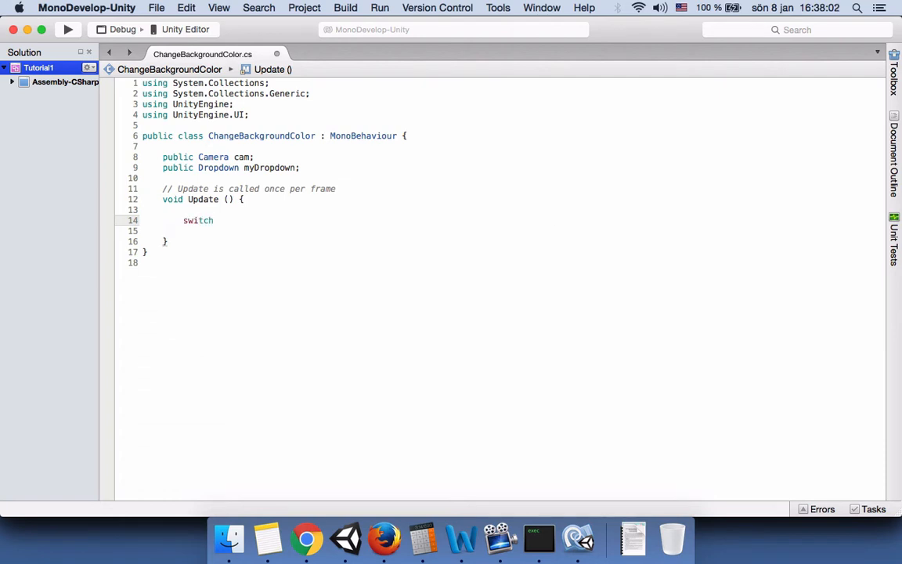
text(())
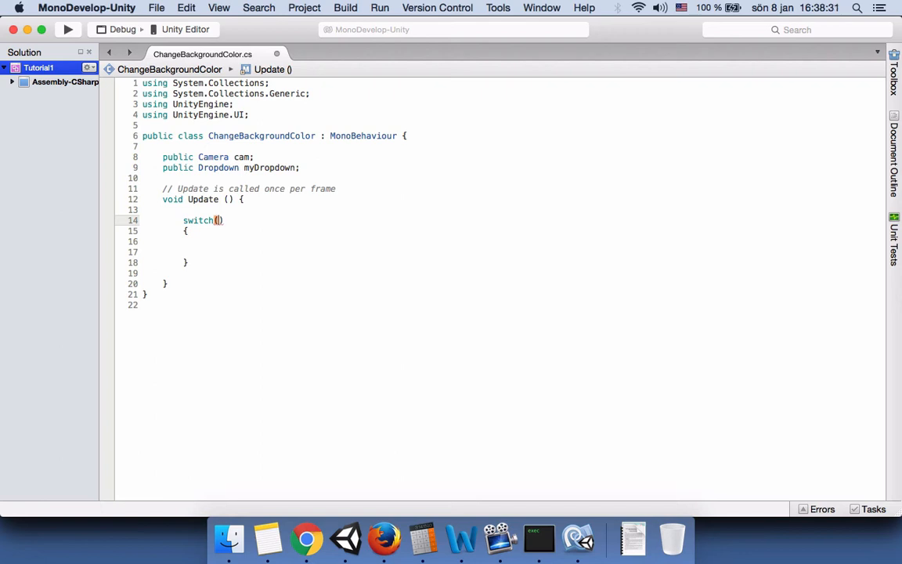
text(m)
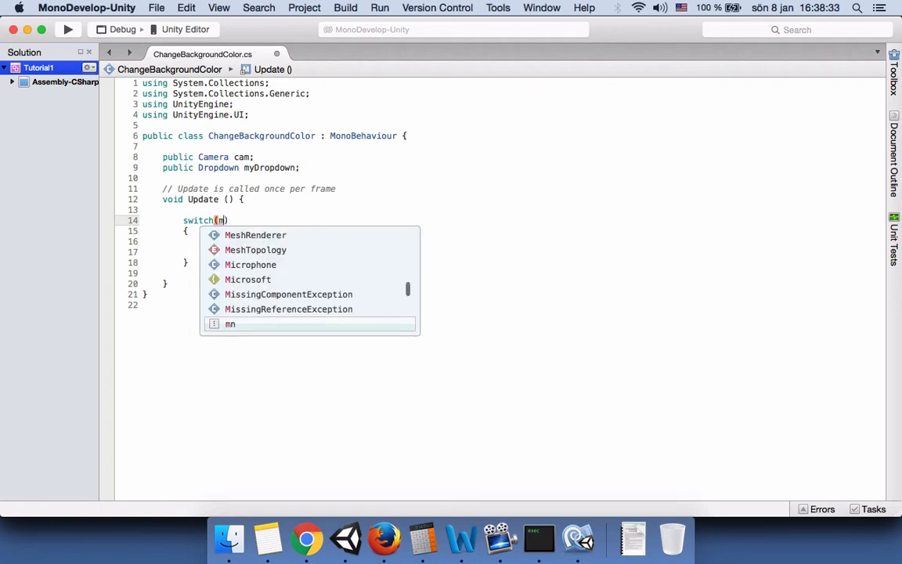
text(myDropdown.value)
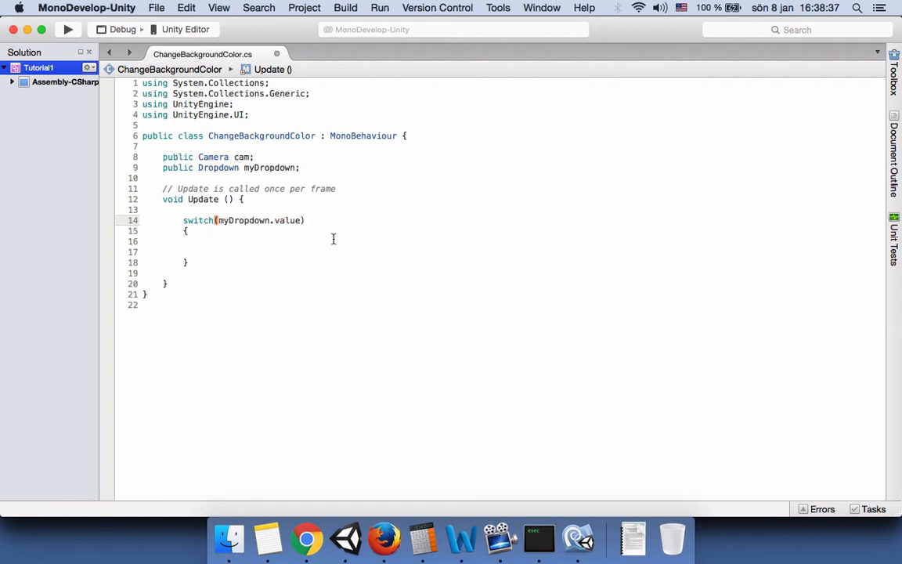
click(345, 538)
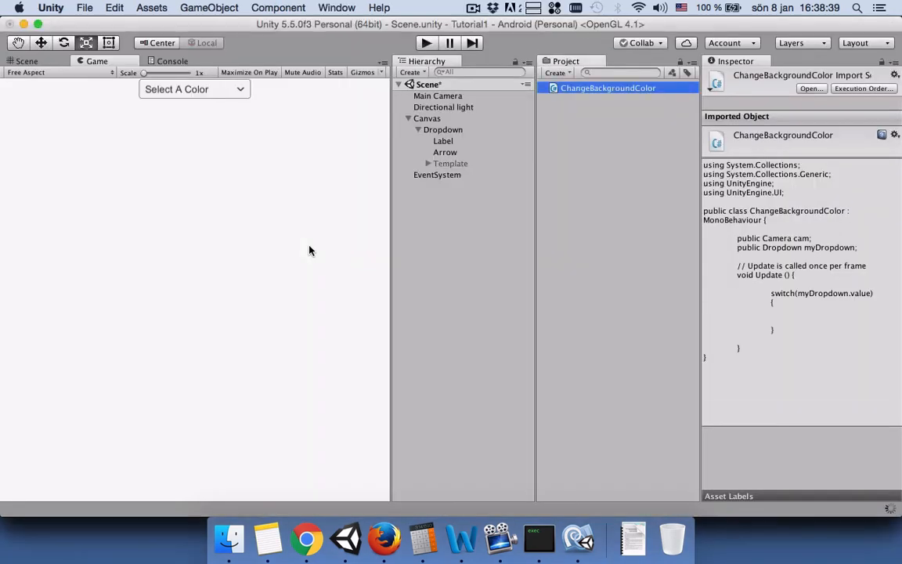
mouse_move(452, 135)
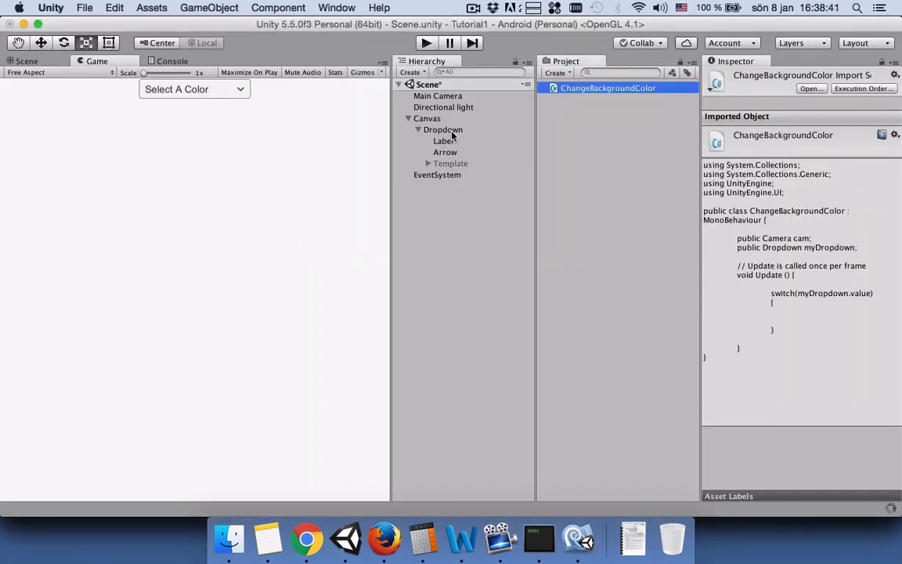
click(443, 129)
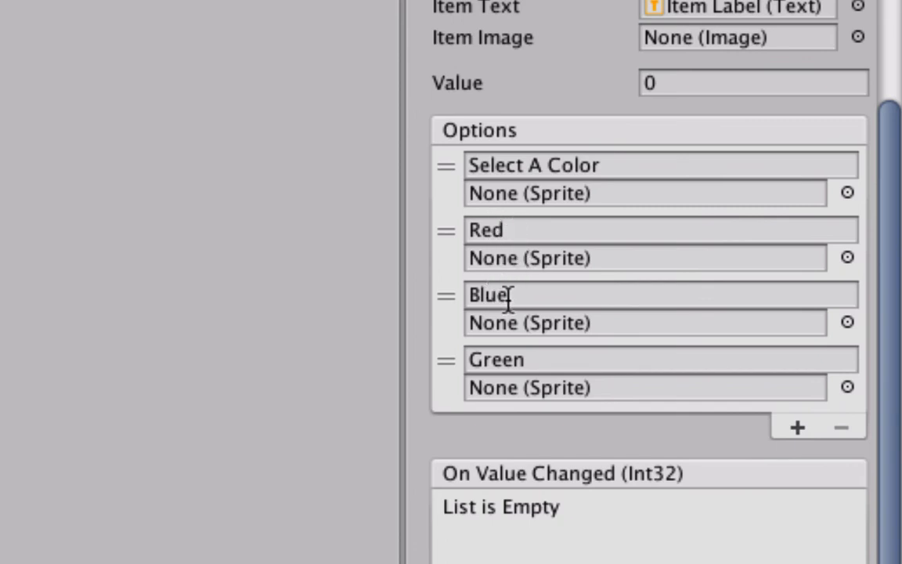
mouse_move(556, 365)
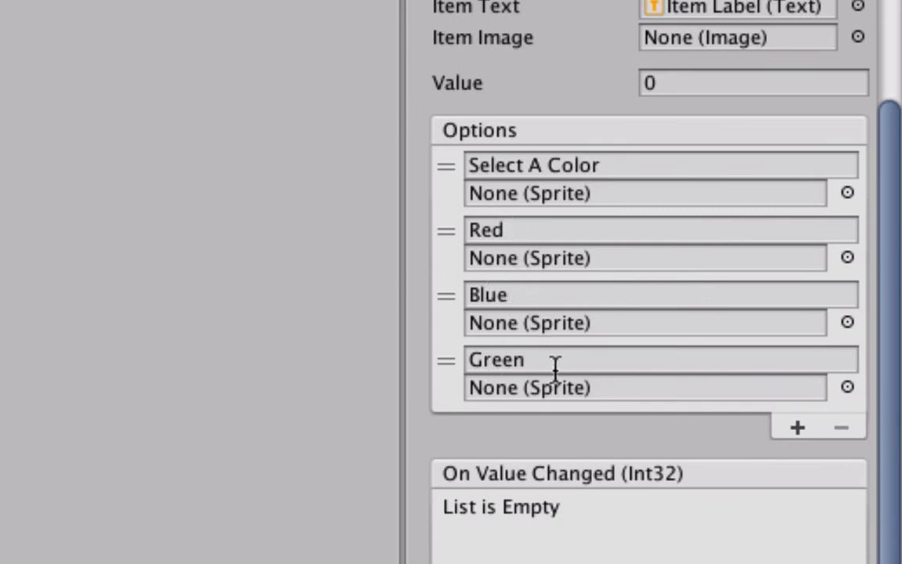
mouse_move(570, 296)
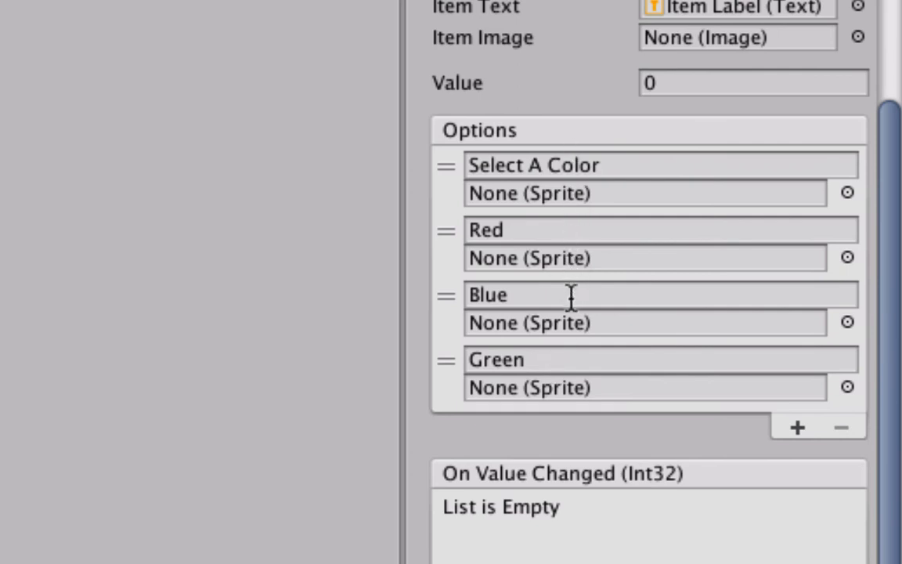
mouse_move(524, 281)
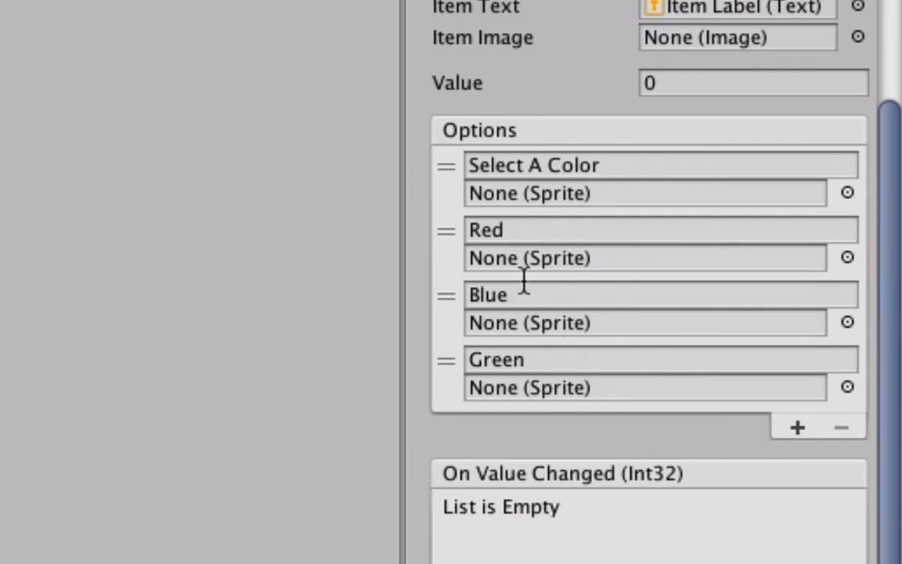
mouse_move(586, 361)
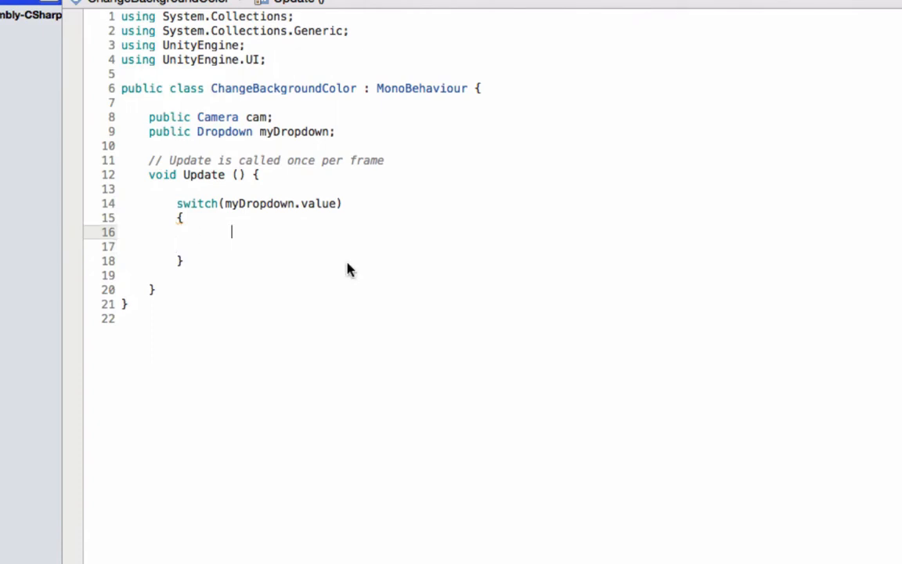
- Write case 1 setting cam.backgroundColor to Color.red followed by break;
text(case)
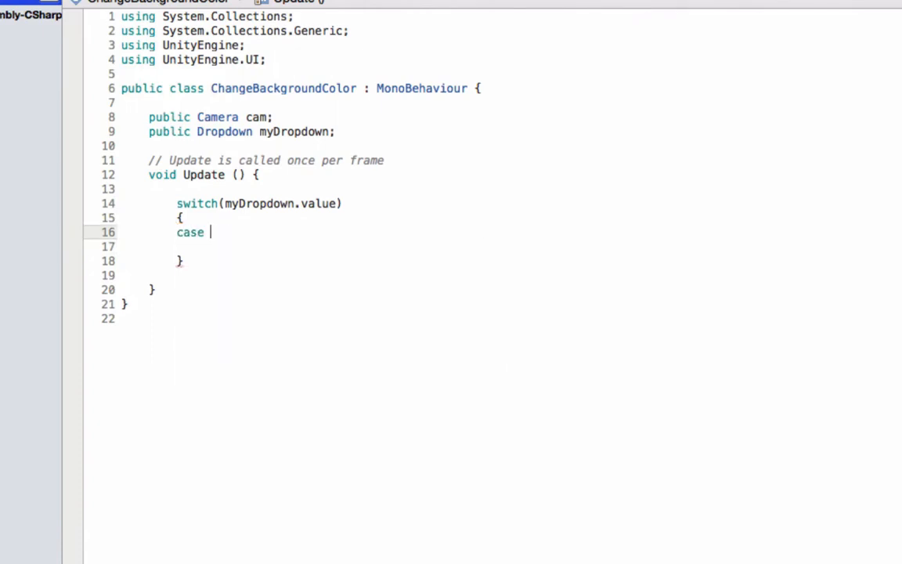
text(1:)
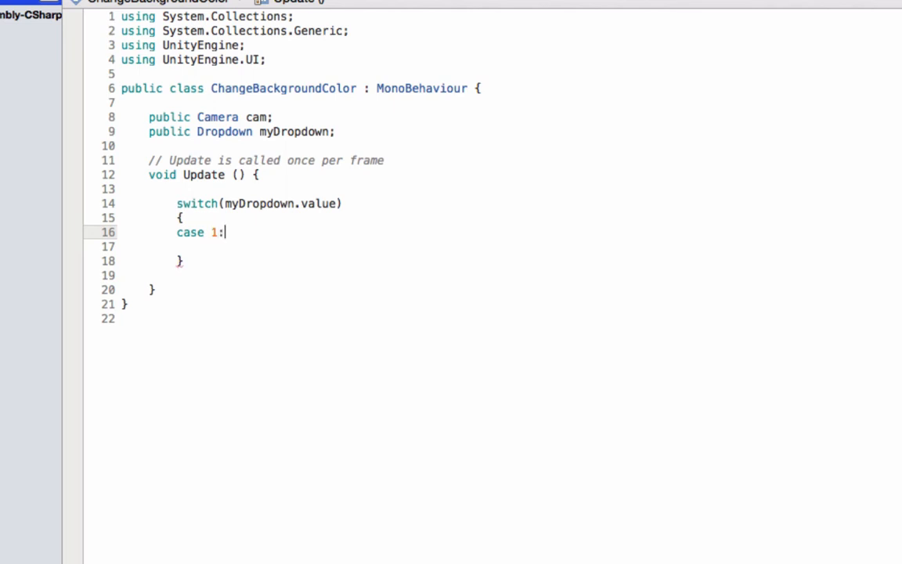
key(Return)
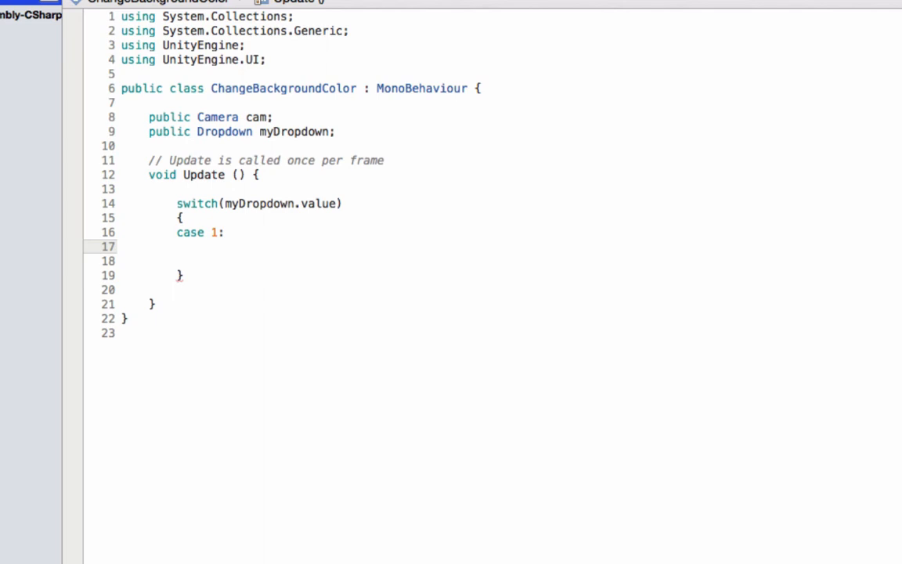
click(203, 246)
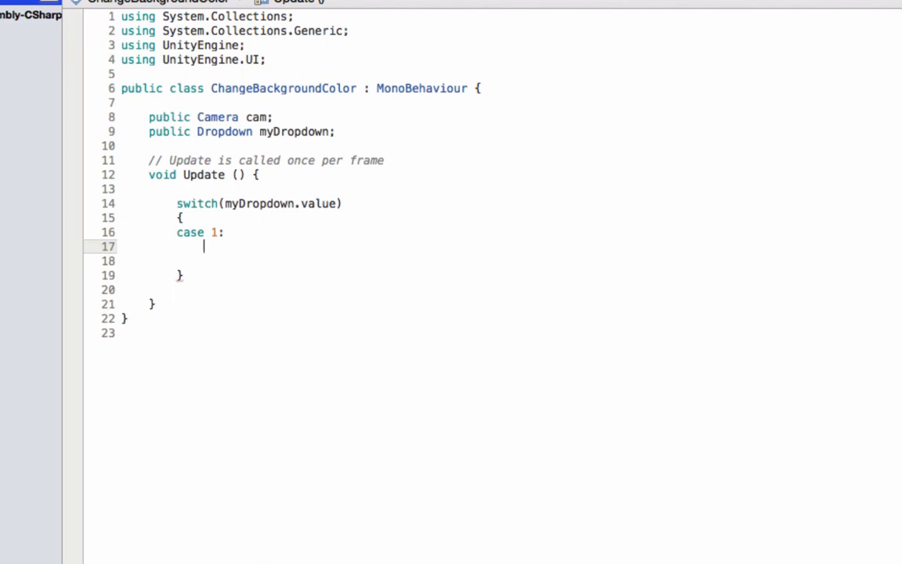
text(cam.backgroundColor=)
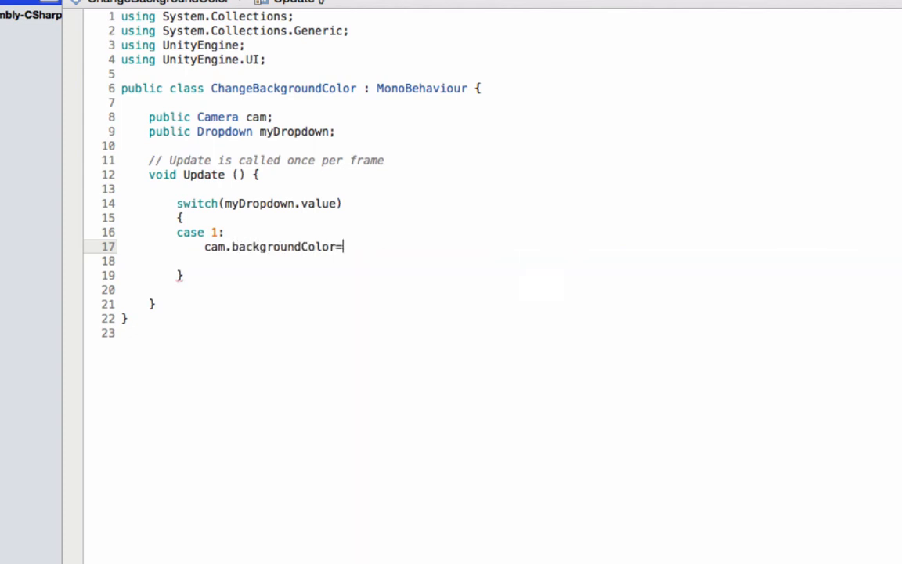
text(colo)
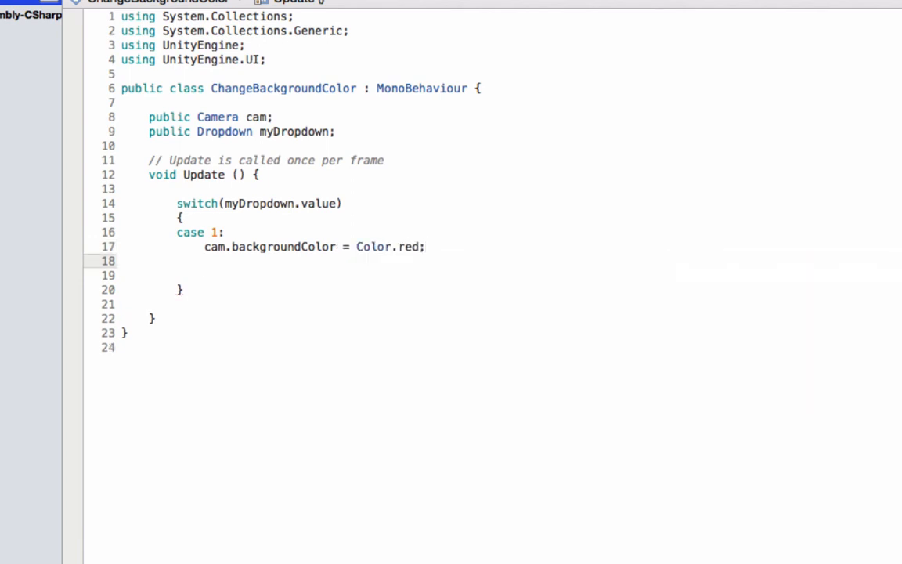
text(break;)
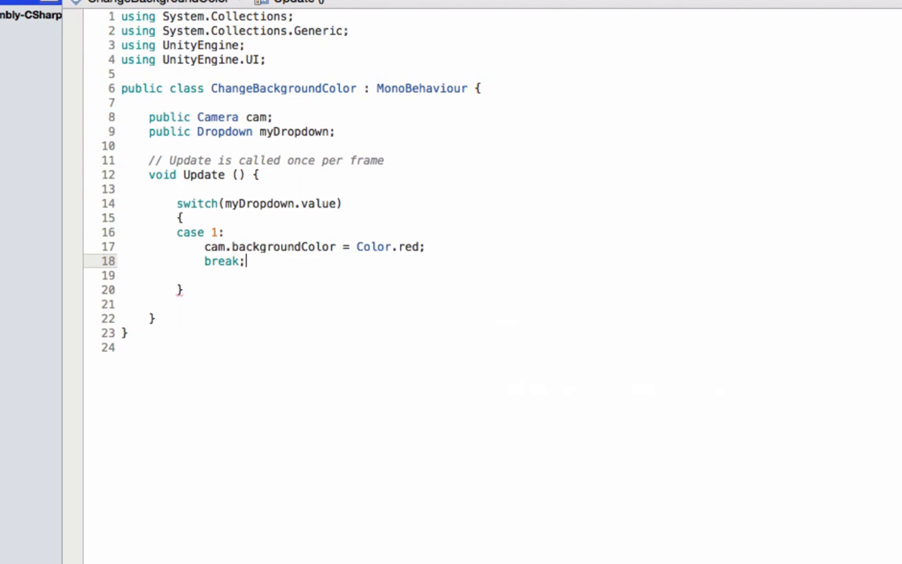
- Add cases 2 and 3 setting the background to Color.blue and Color.green with break
key(Return)
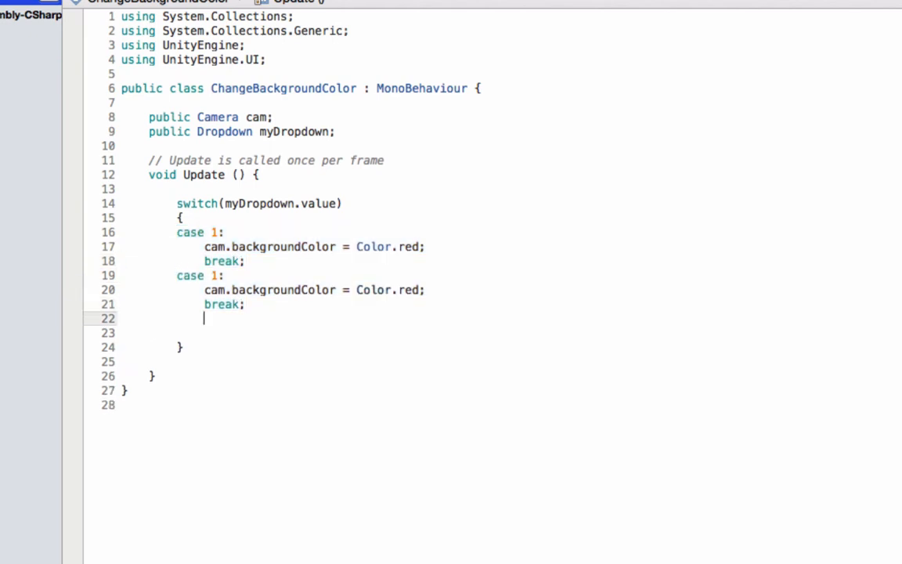
text(case 1:)
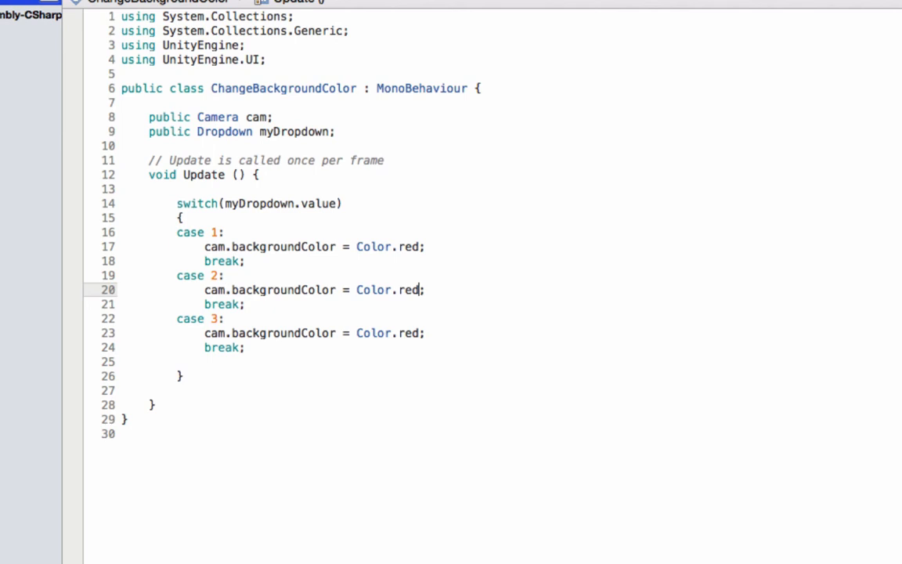
text(blu)
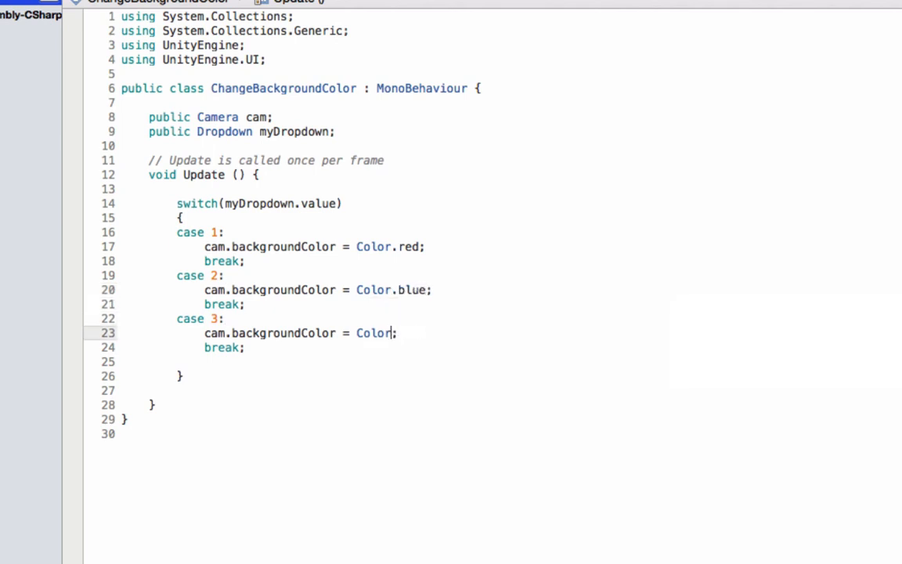
text(.gre)
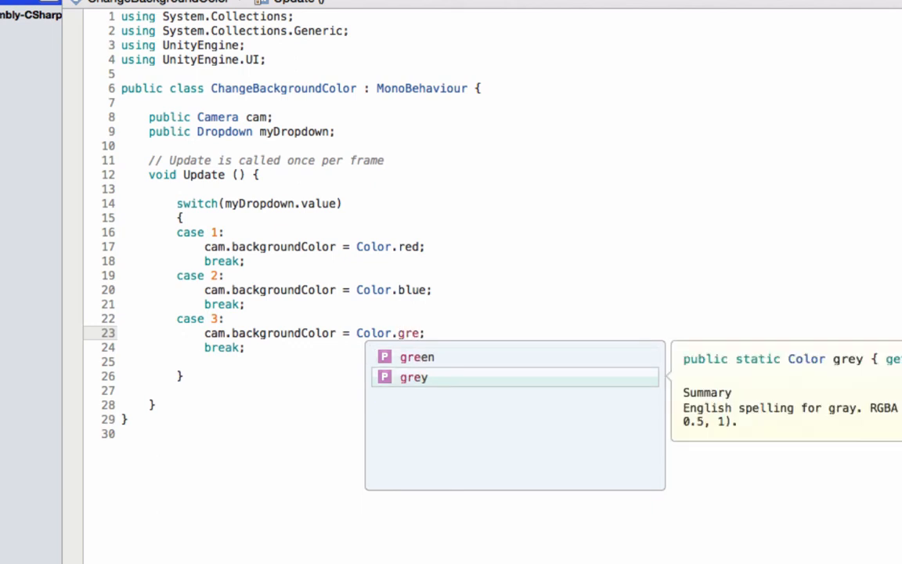
click(417, 356)
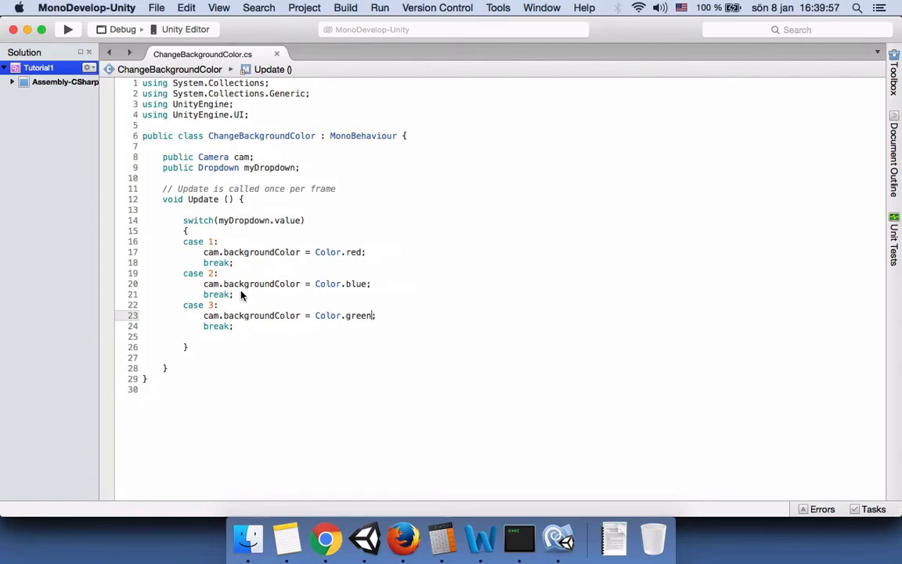
- Return to Unity and create an empty object named DropdownManager
click(363, 538)
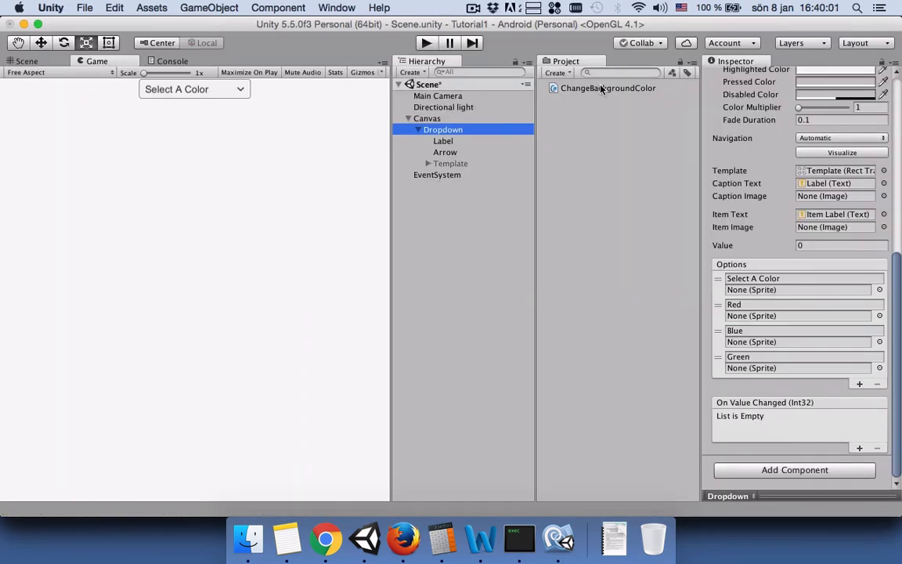
click(607, 88)
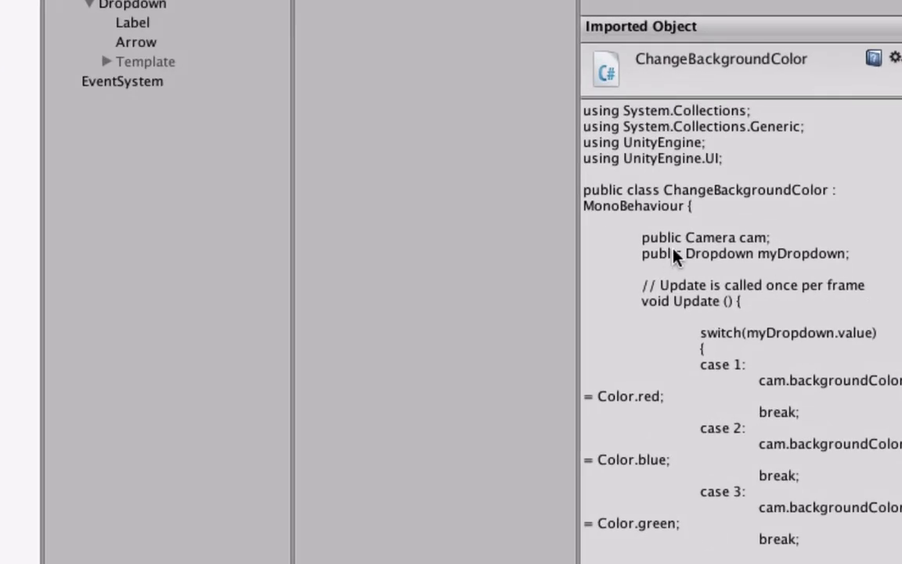
mouse_move(759, 239)
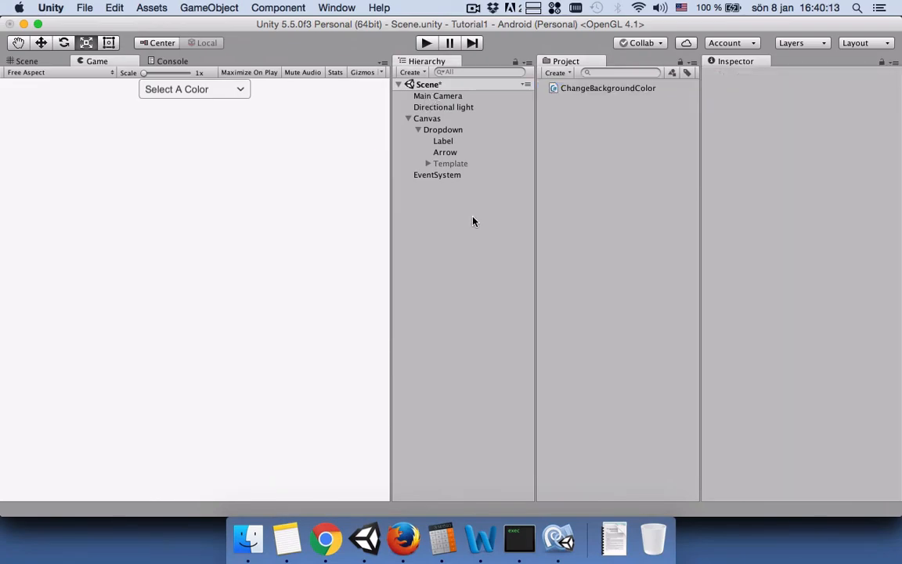
click(410, 72)
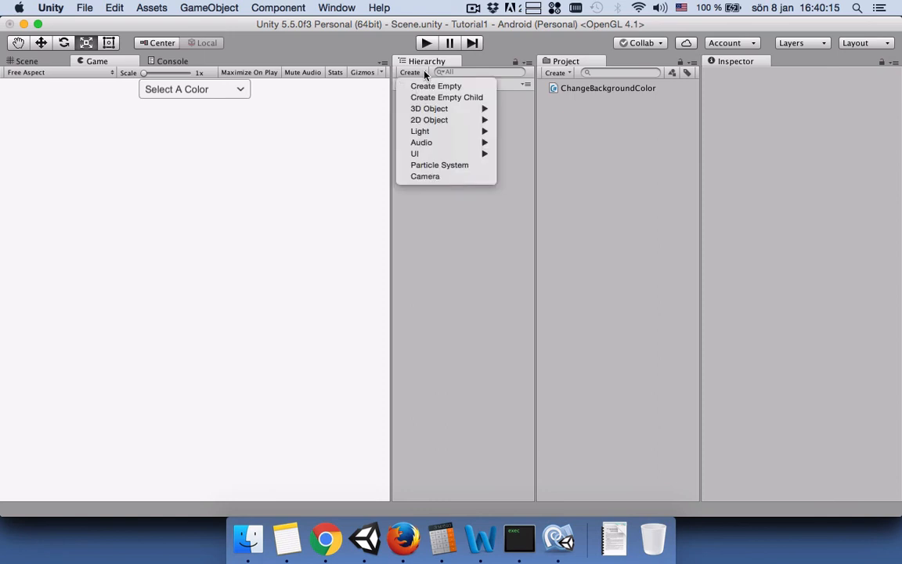
mouse_move(435, 86)
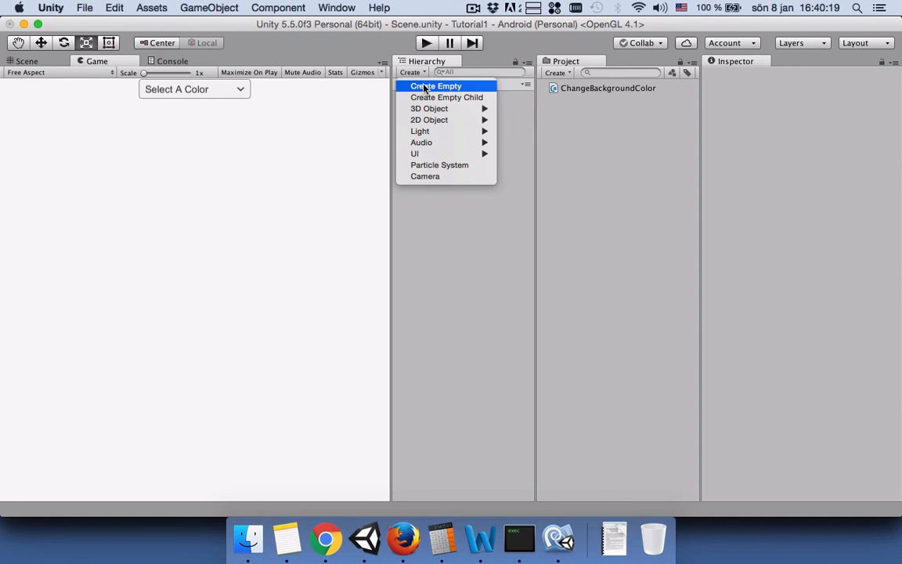
click(436, 86)
text(D)
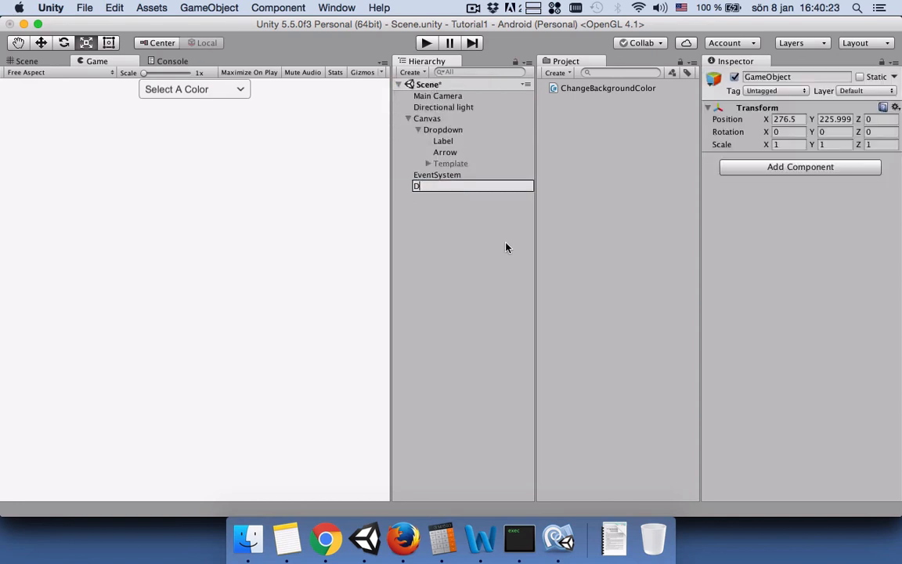
text(ropdownManager)
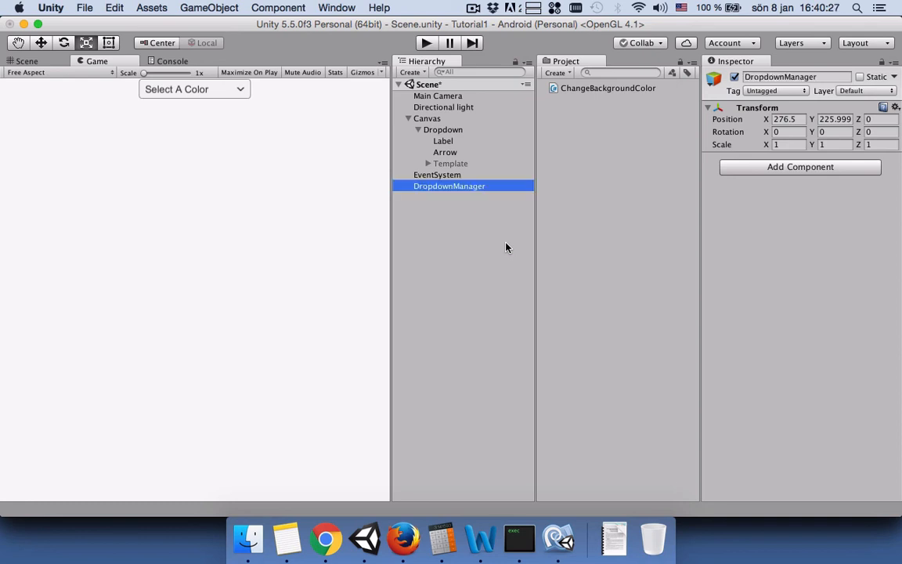
- Attach ChangeBackgroundColor to DropdownManager and assign Main Camera and Dropdown to its fields
click(608, 88)
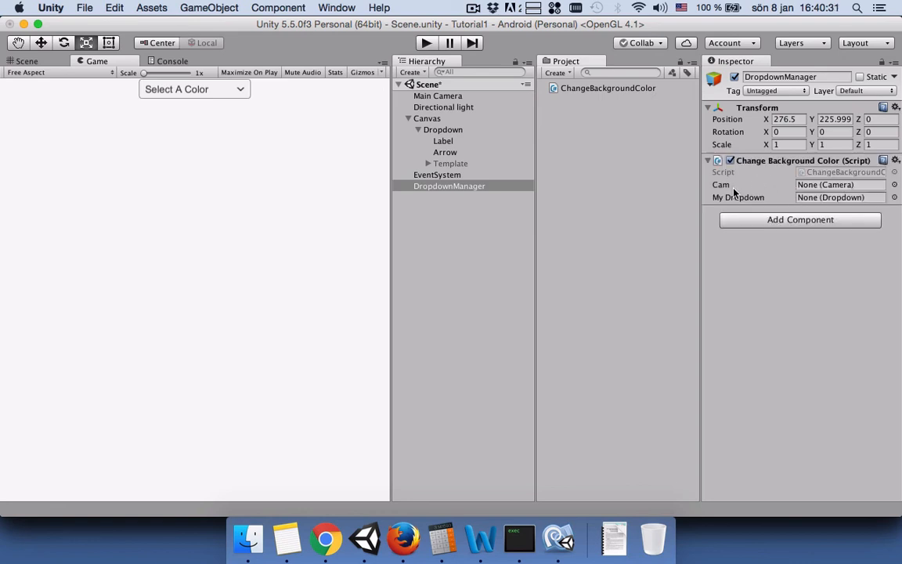
mouse_move(764, 163)
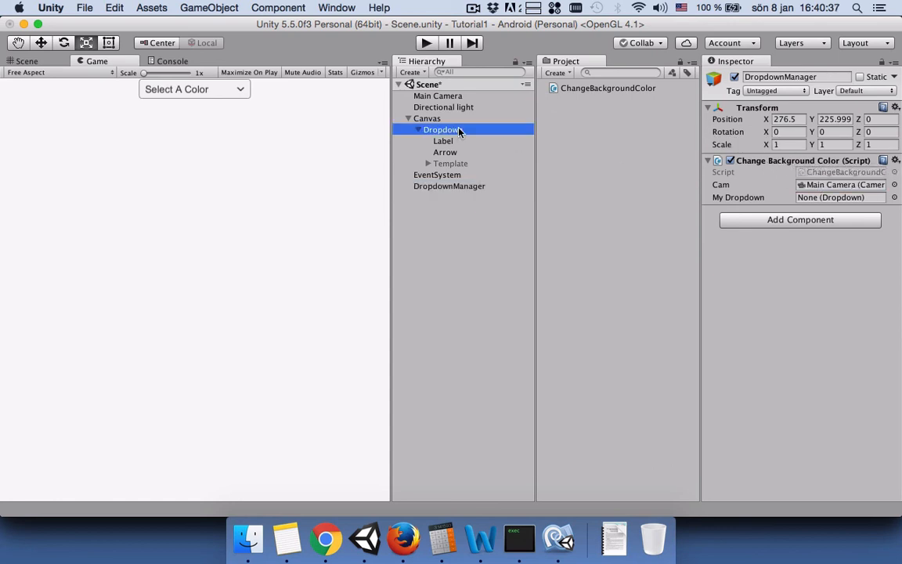
click(449, 185)
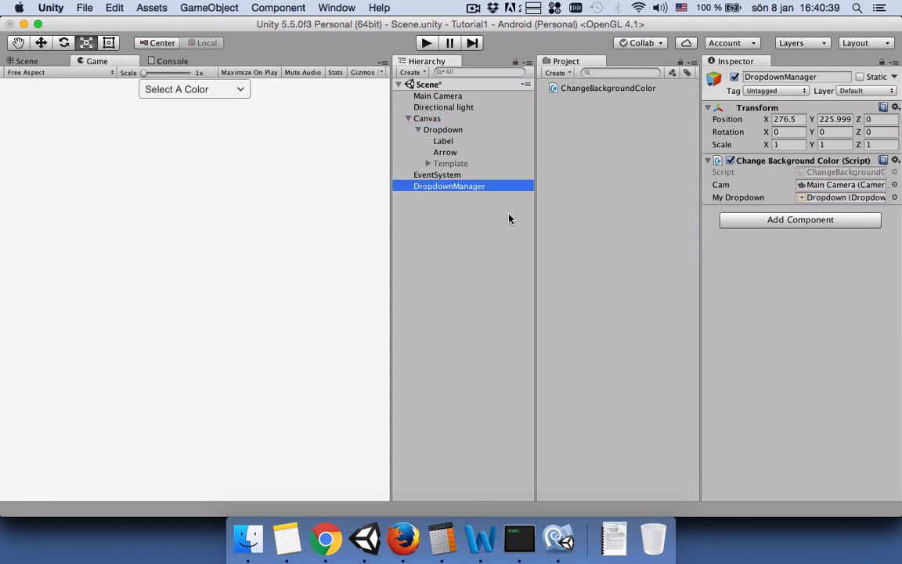
mouse_move(495, 130)
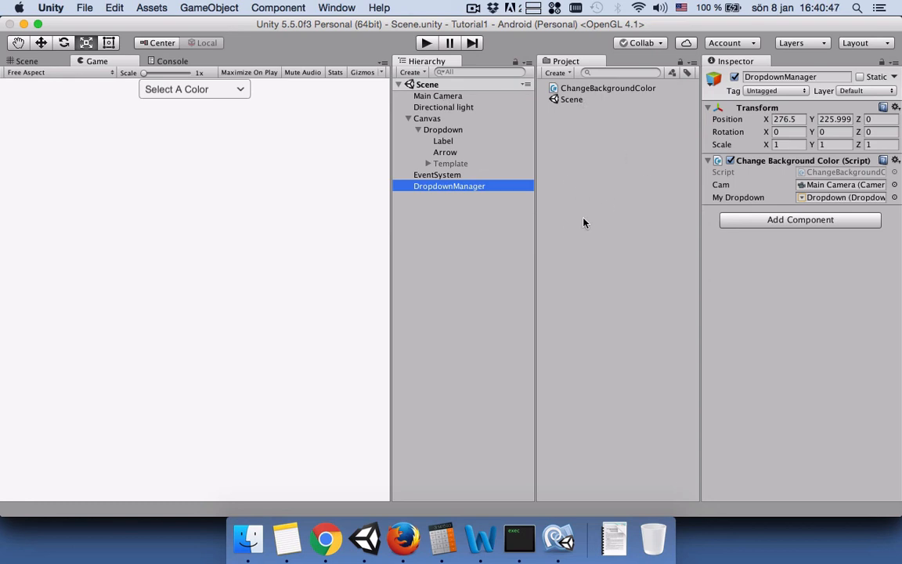
- Play the scene and choose Red, Green and Blue so the background turns each colour
click(172, 61)
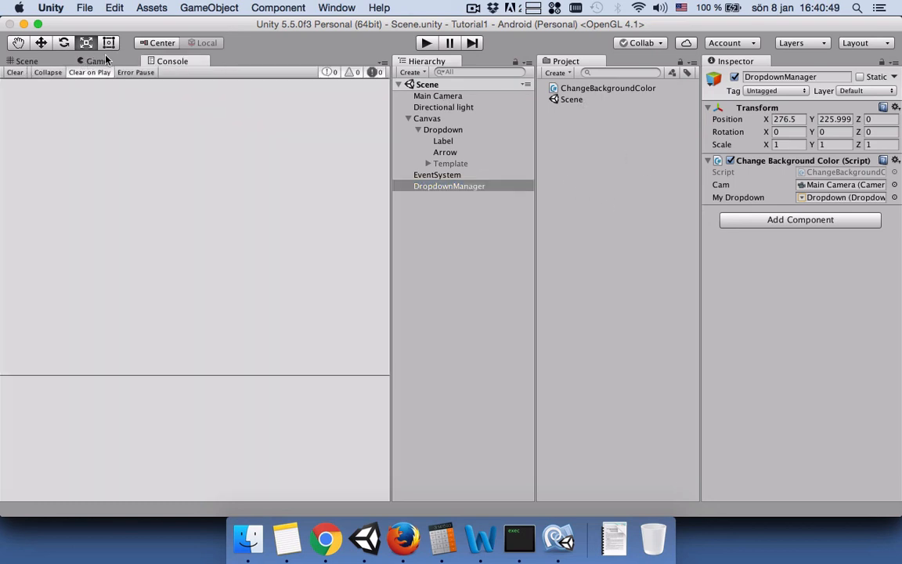
click(426, 43)
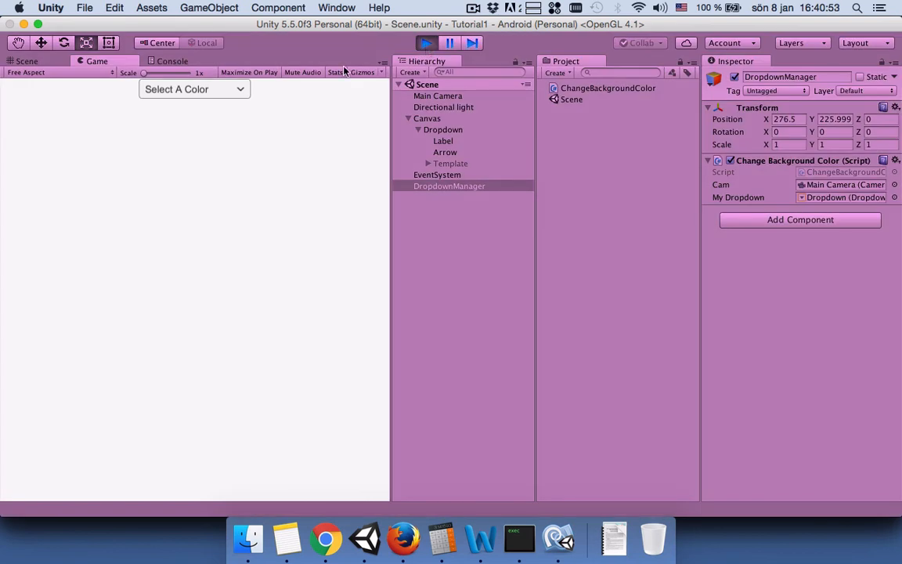
click(193, 89)
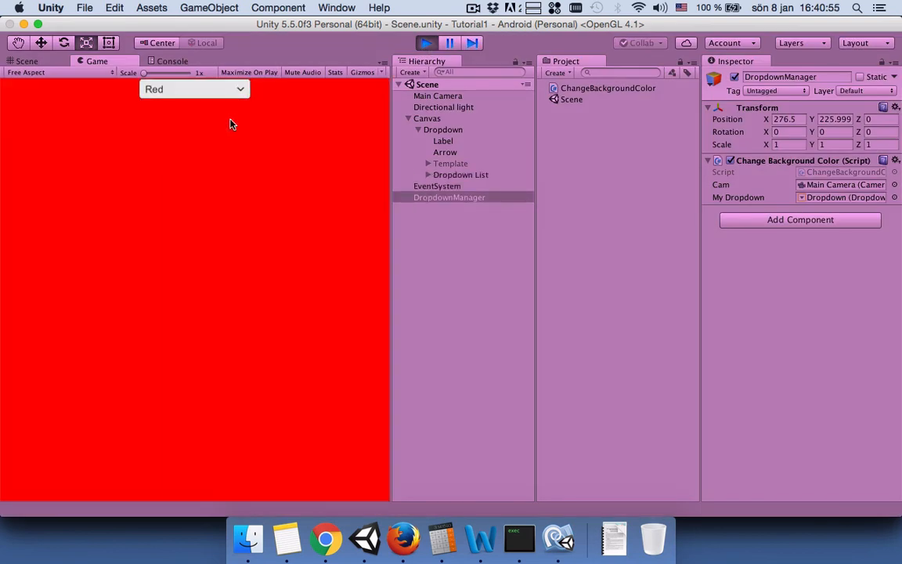
click(194, 89)
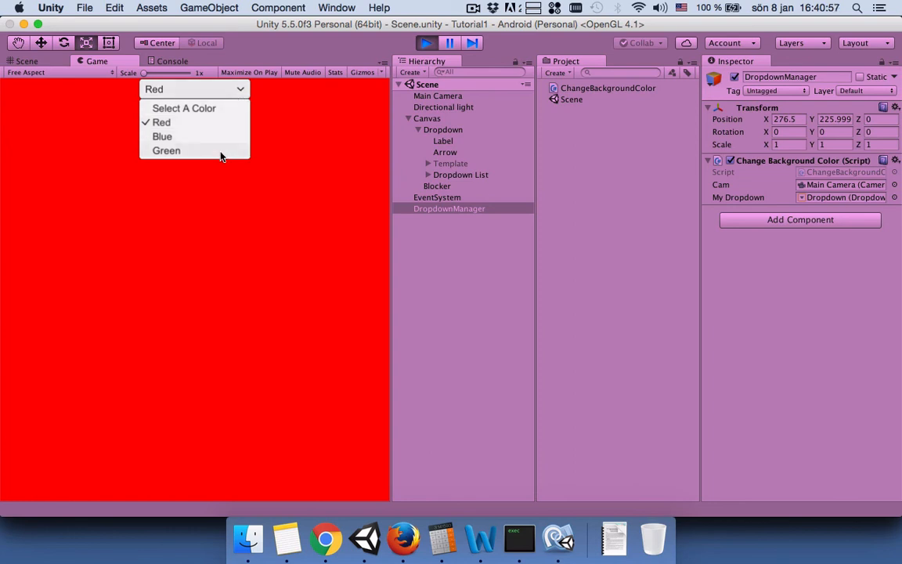
click(166, 150)
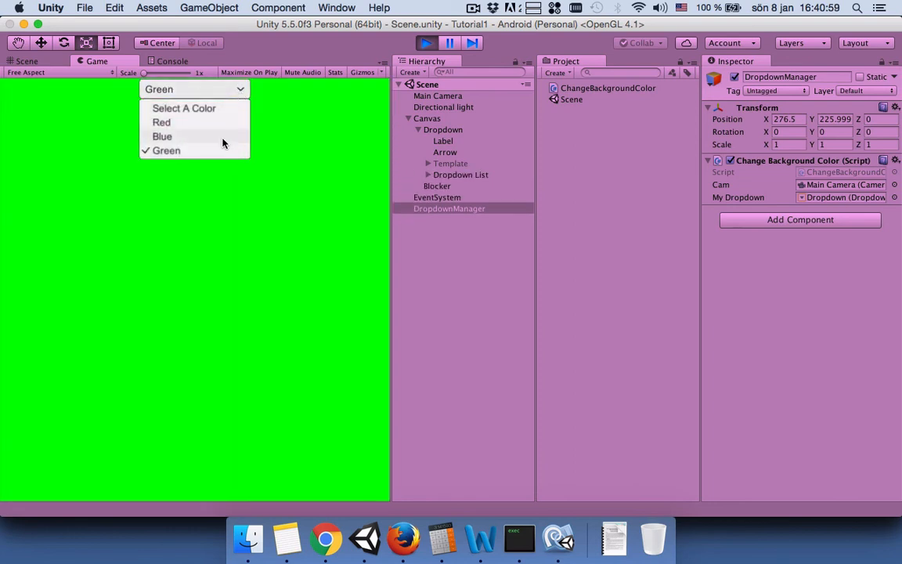
click(162, 136)
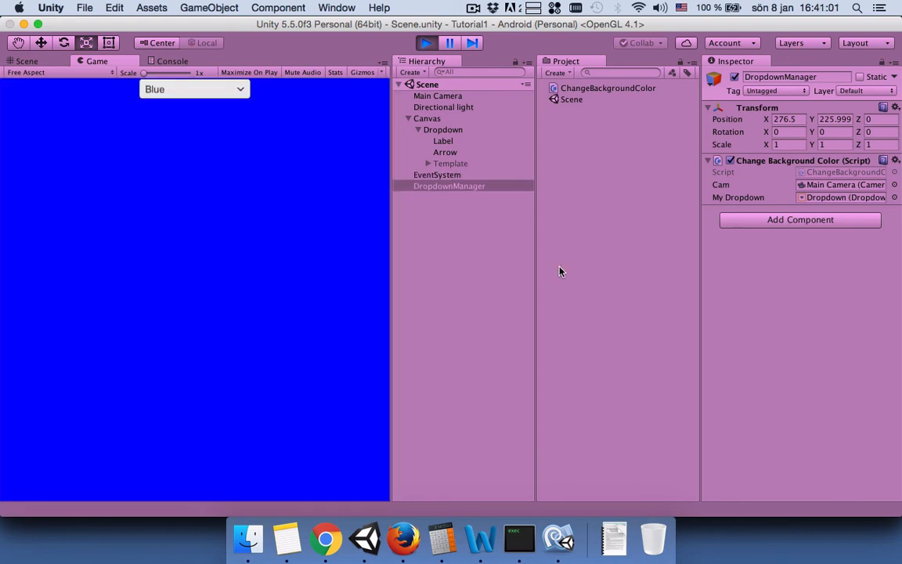